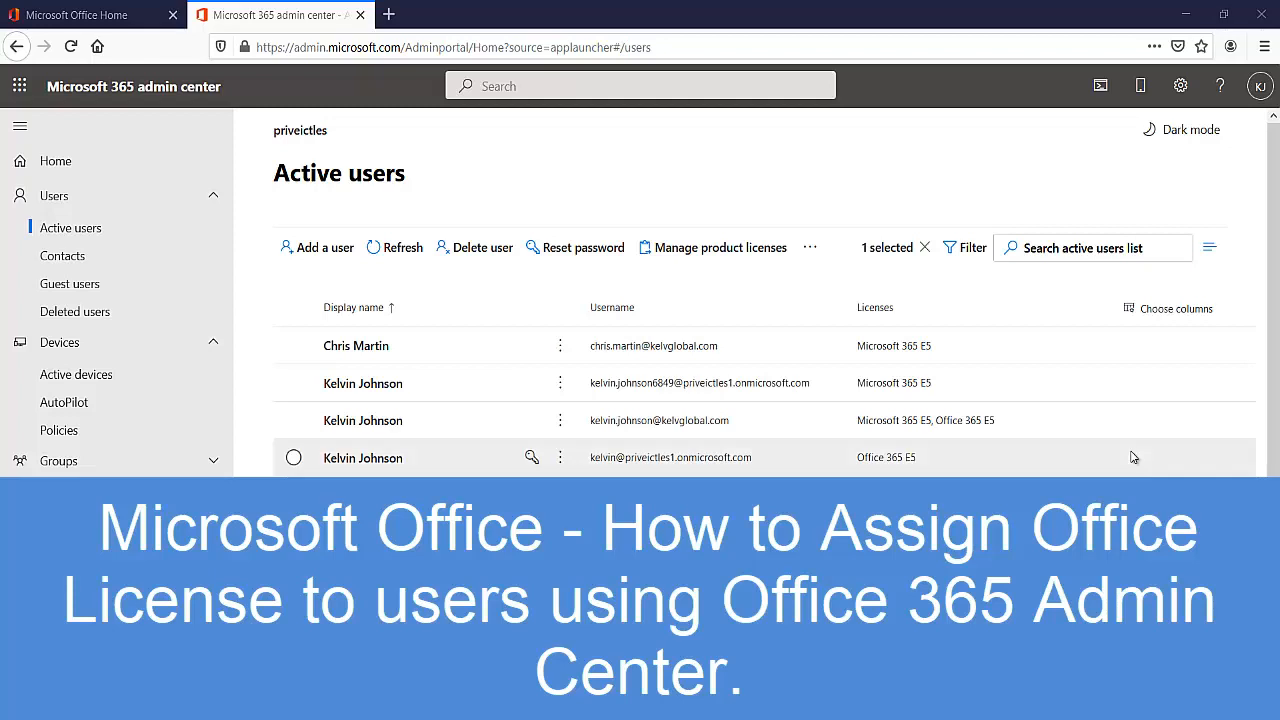
scroll("down", 3)
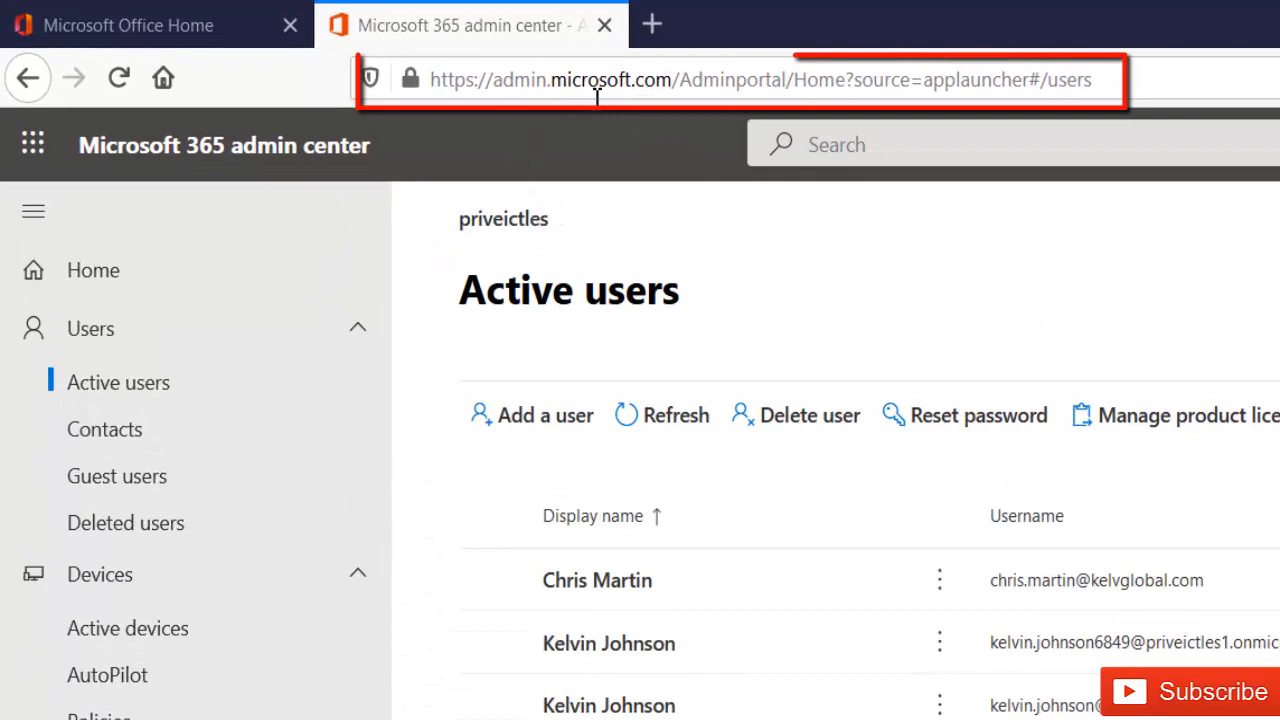
left_click(128, 24)
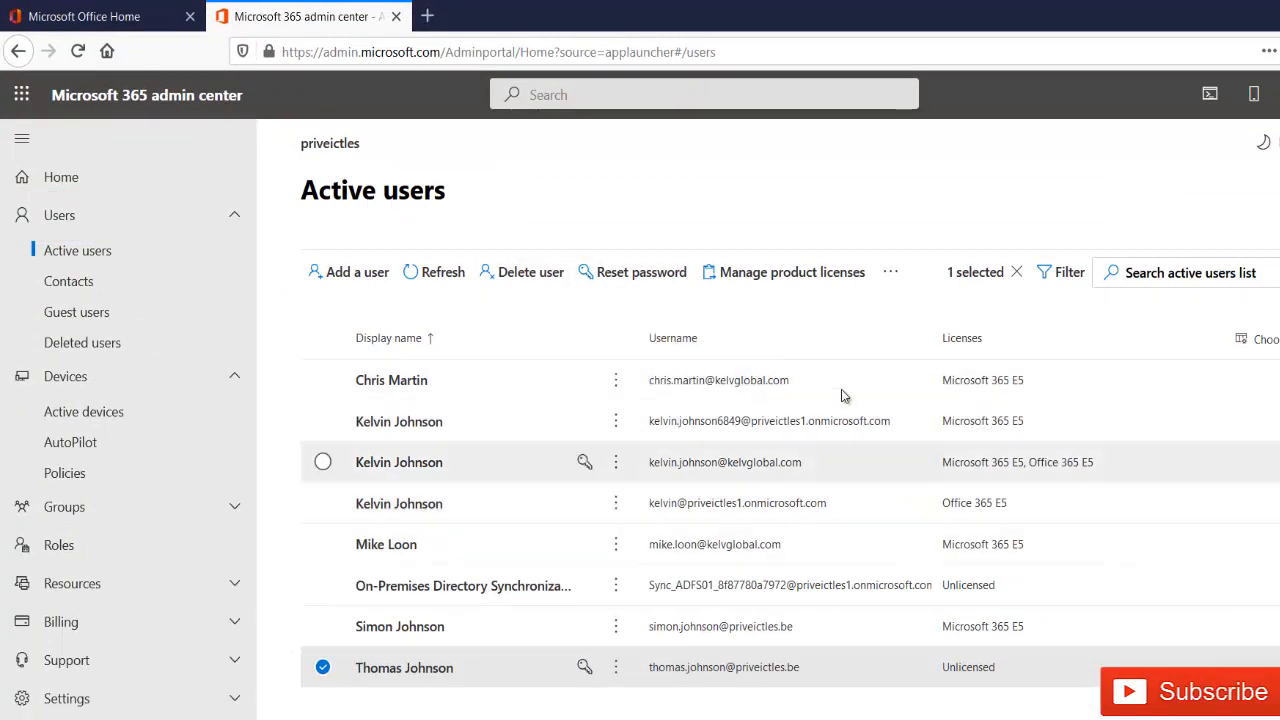
mouse_move(876, 622)
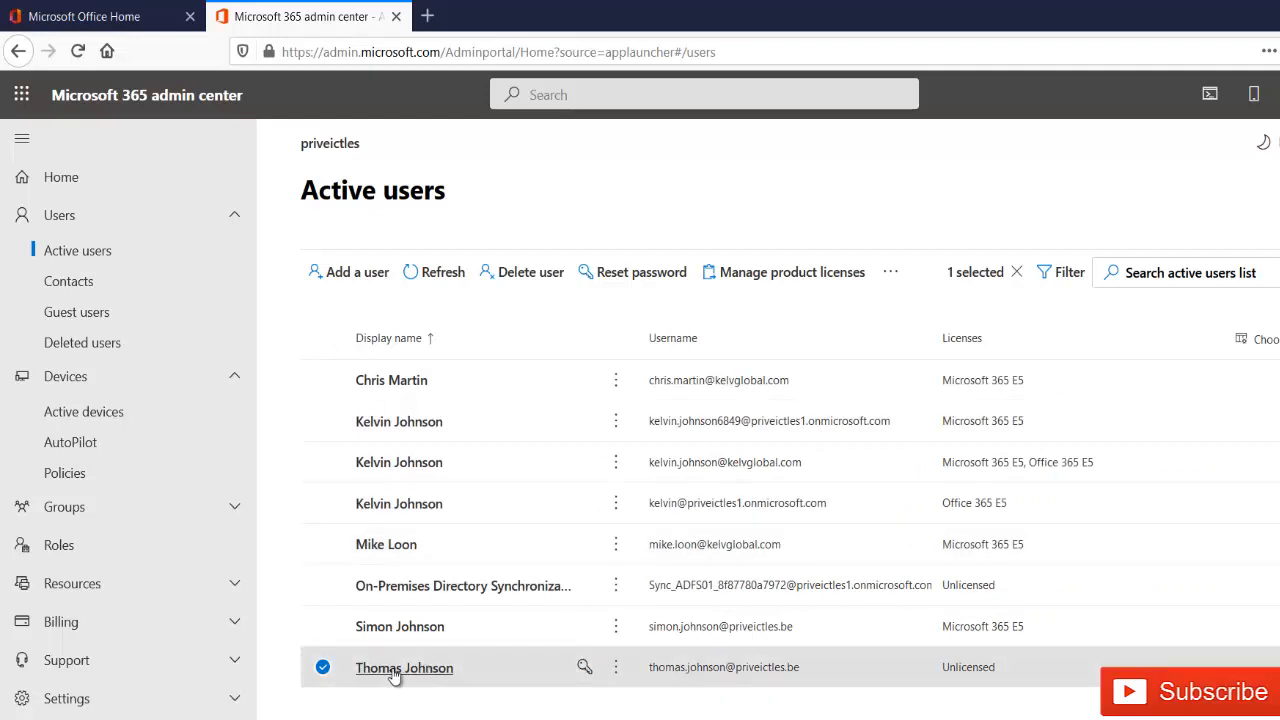
mouse_move(872, 684)
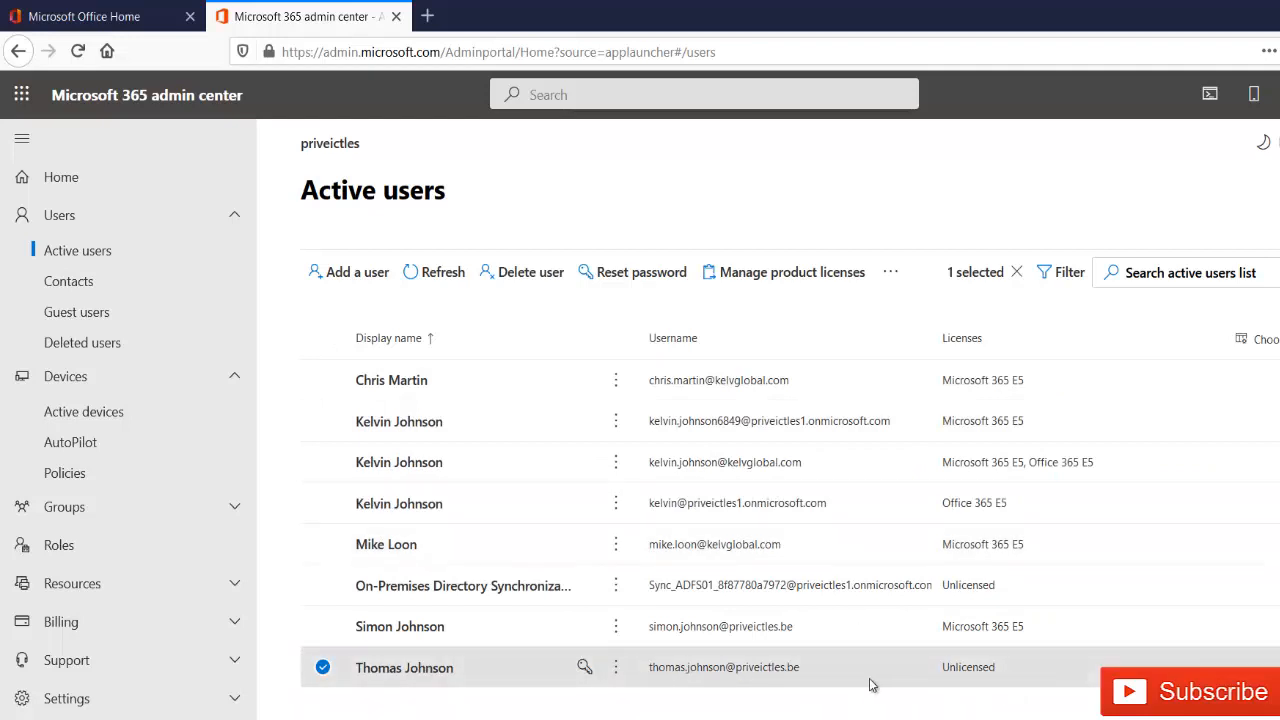
mouse_move(996, 622)
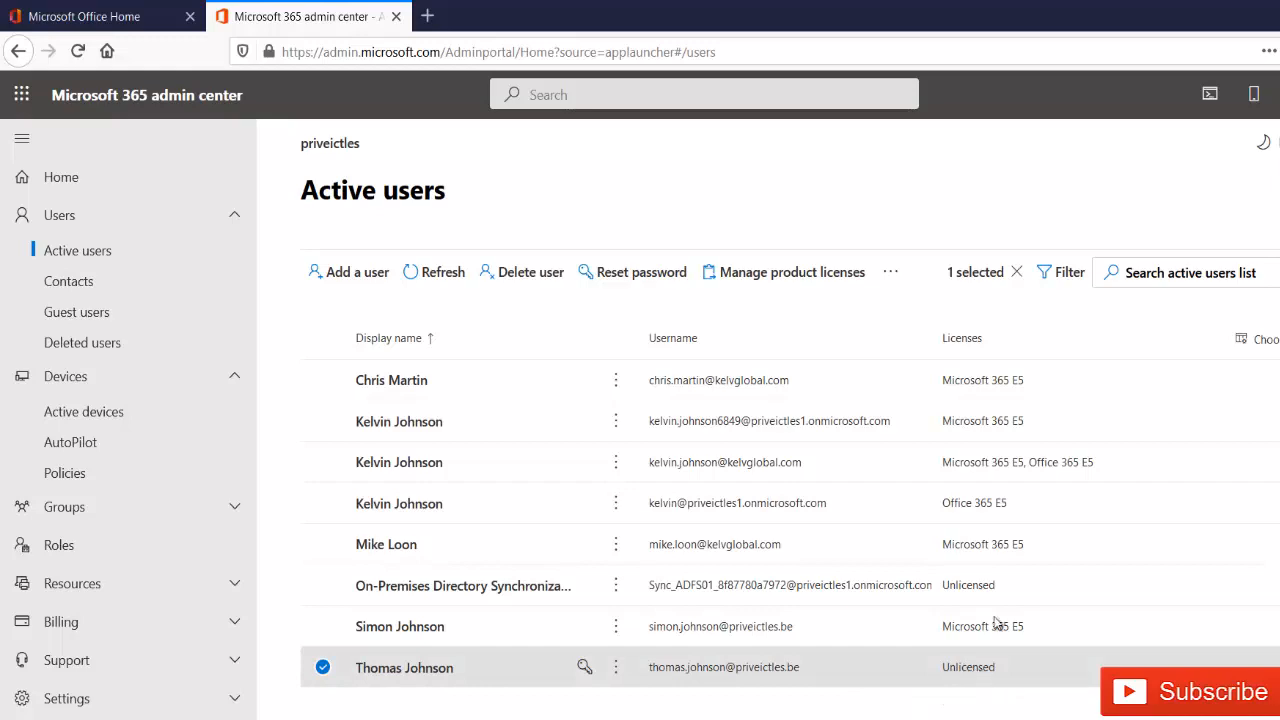
mouse_move(780, 688)
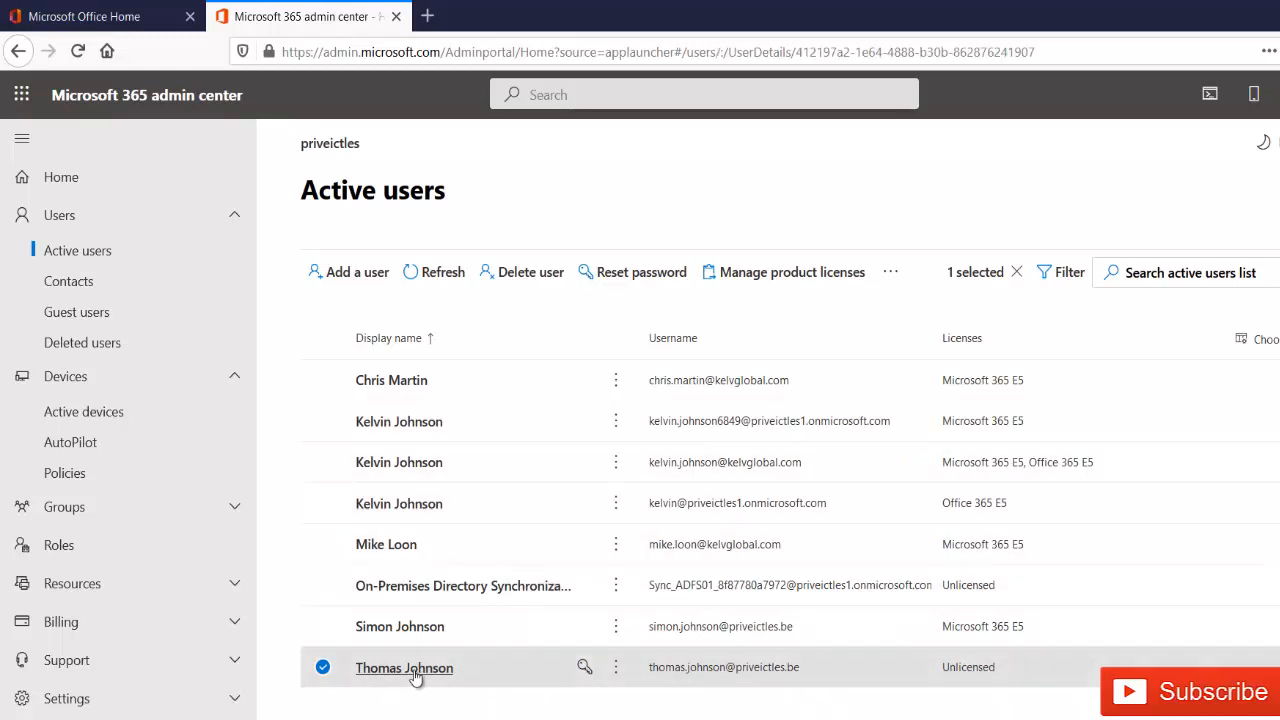
left_click(404, 668)
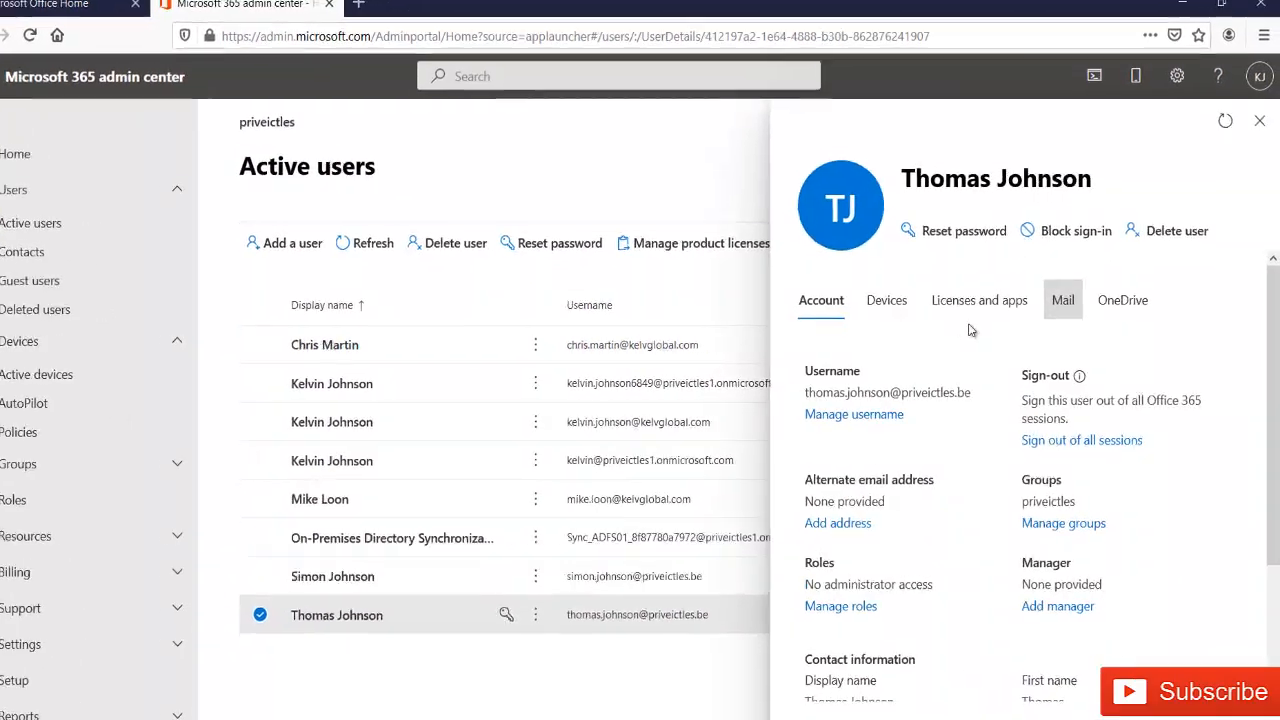
left_click(820, 300)
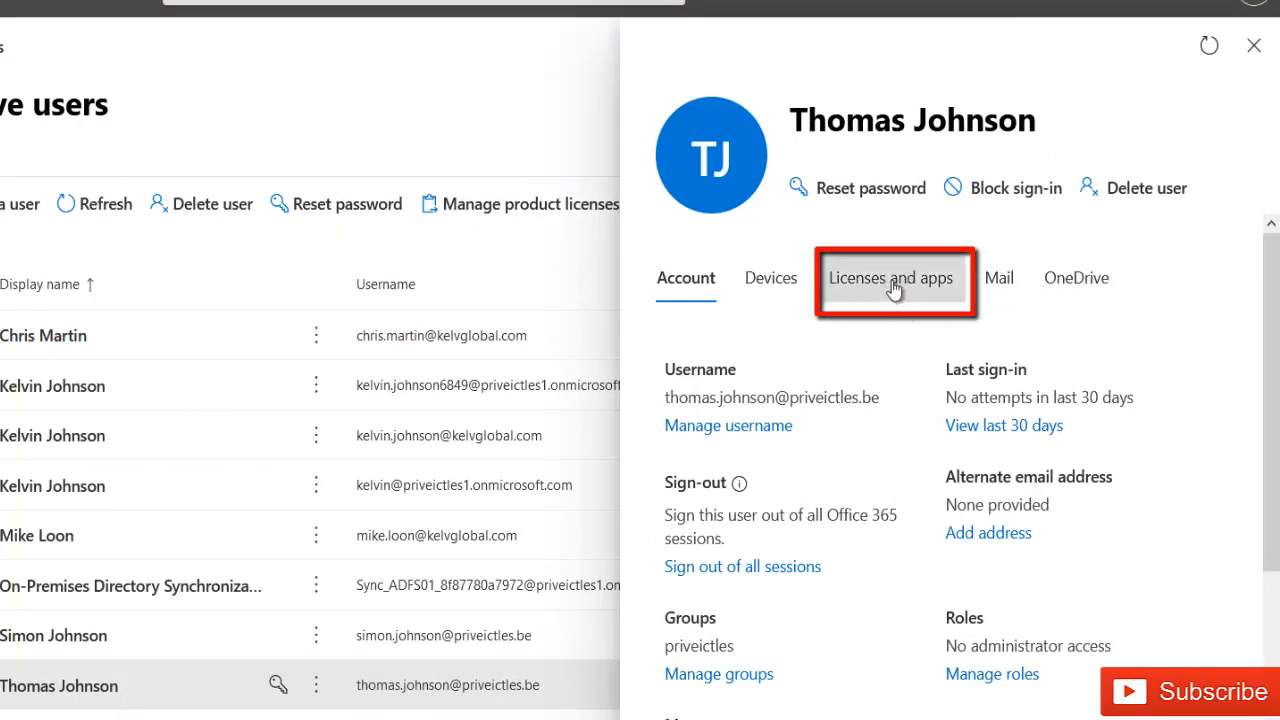
- Review Licenses and apps, briefly toggling Office 365 E5, then expand the Show apps for choices
left_click(892, 276)
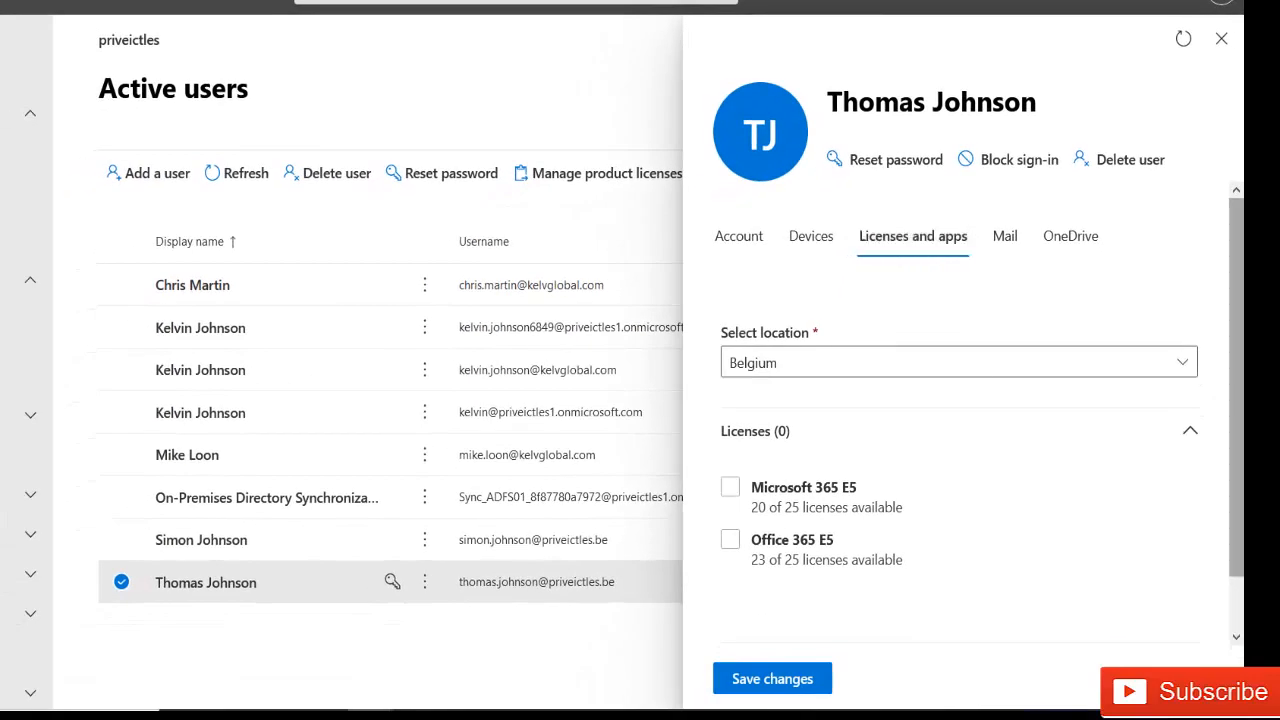
scroll("down", 3)
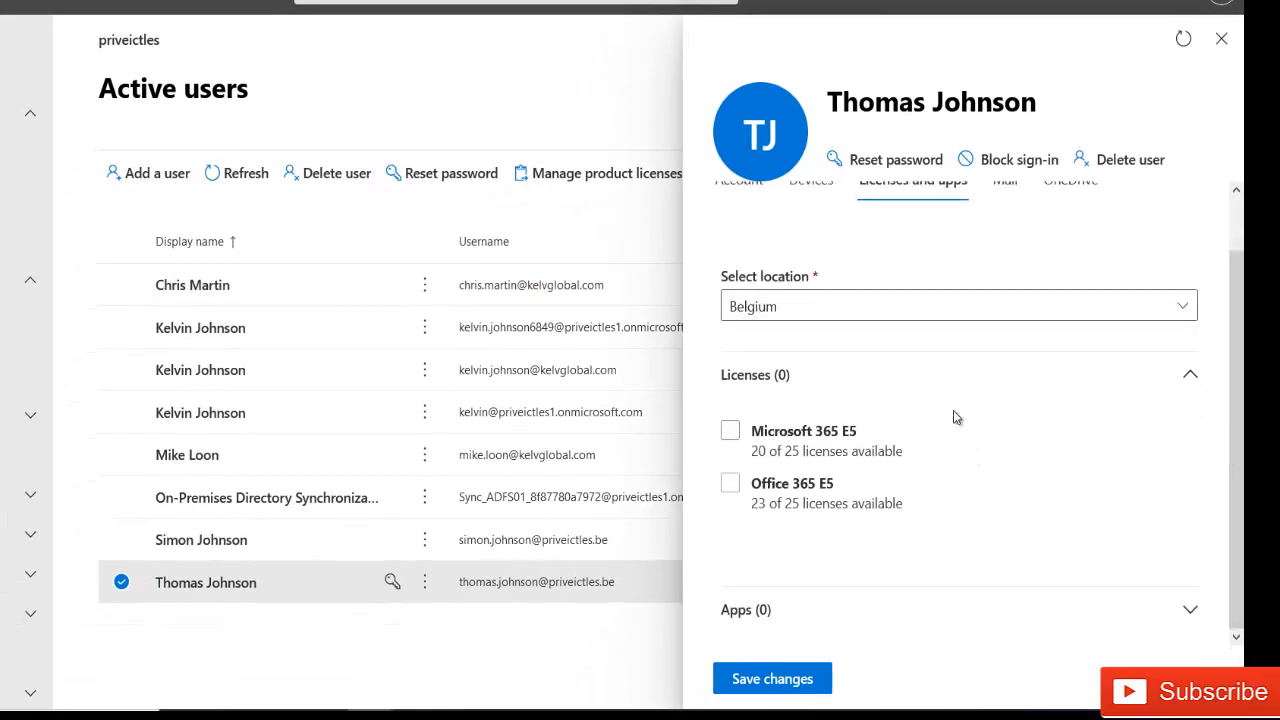
left_click(730, 482)
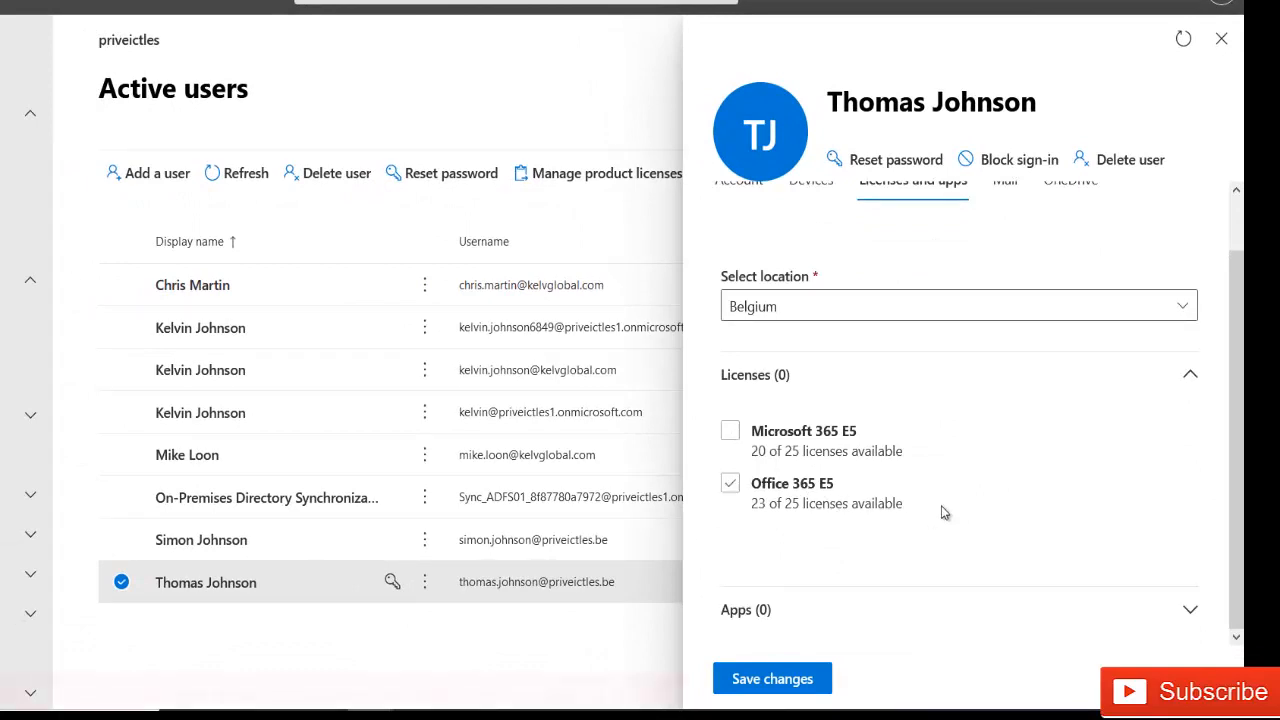
left_click(730, 482)
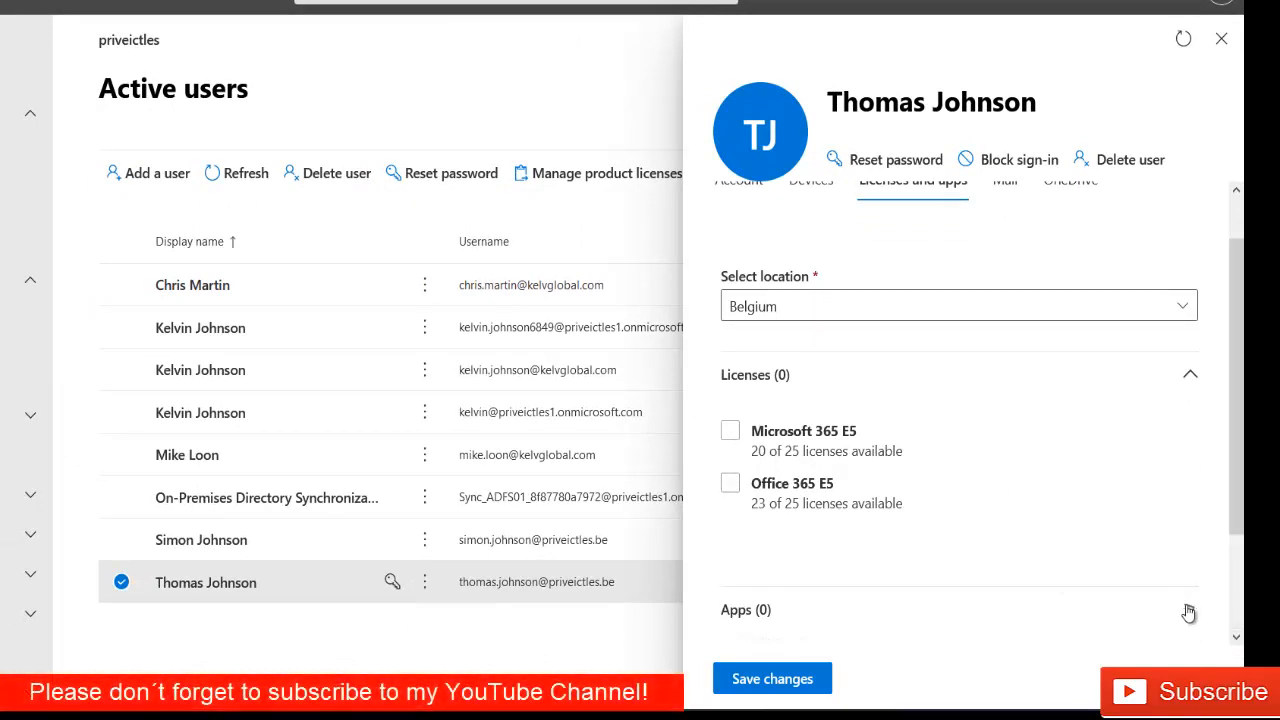
scroll("down", 3)
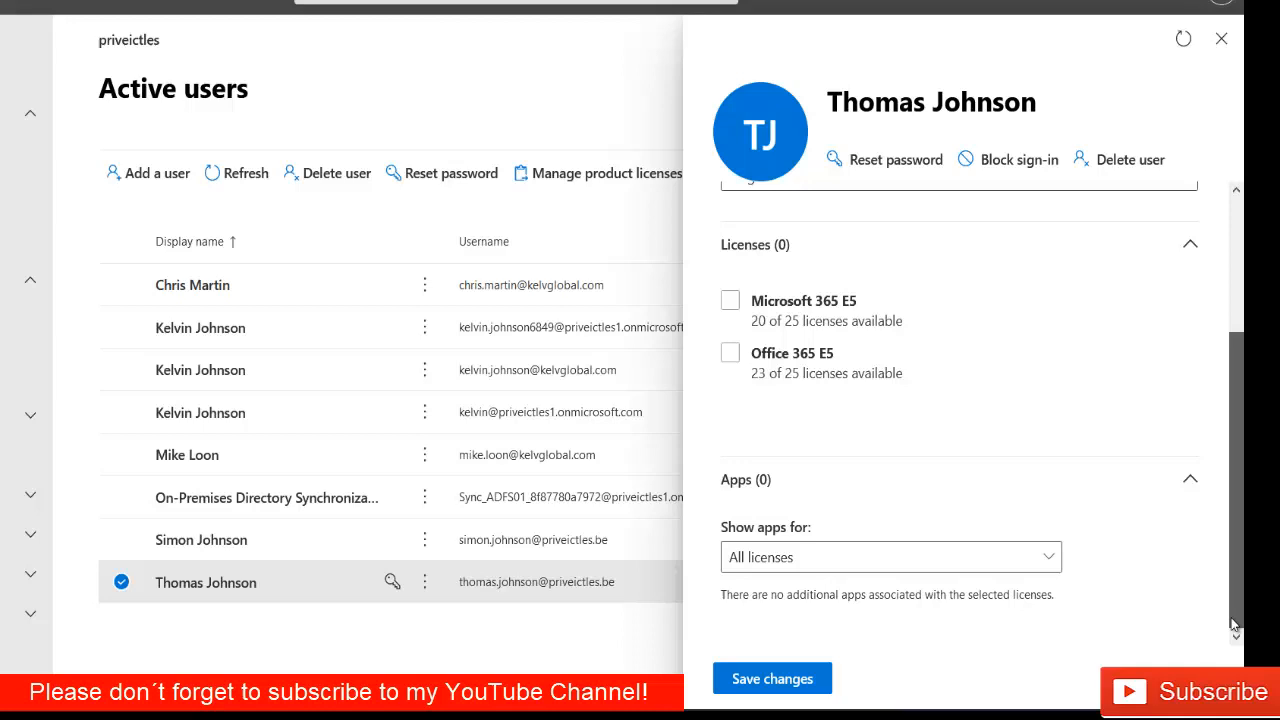
left_click(888, 556)
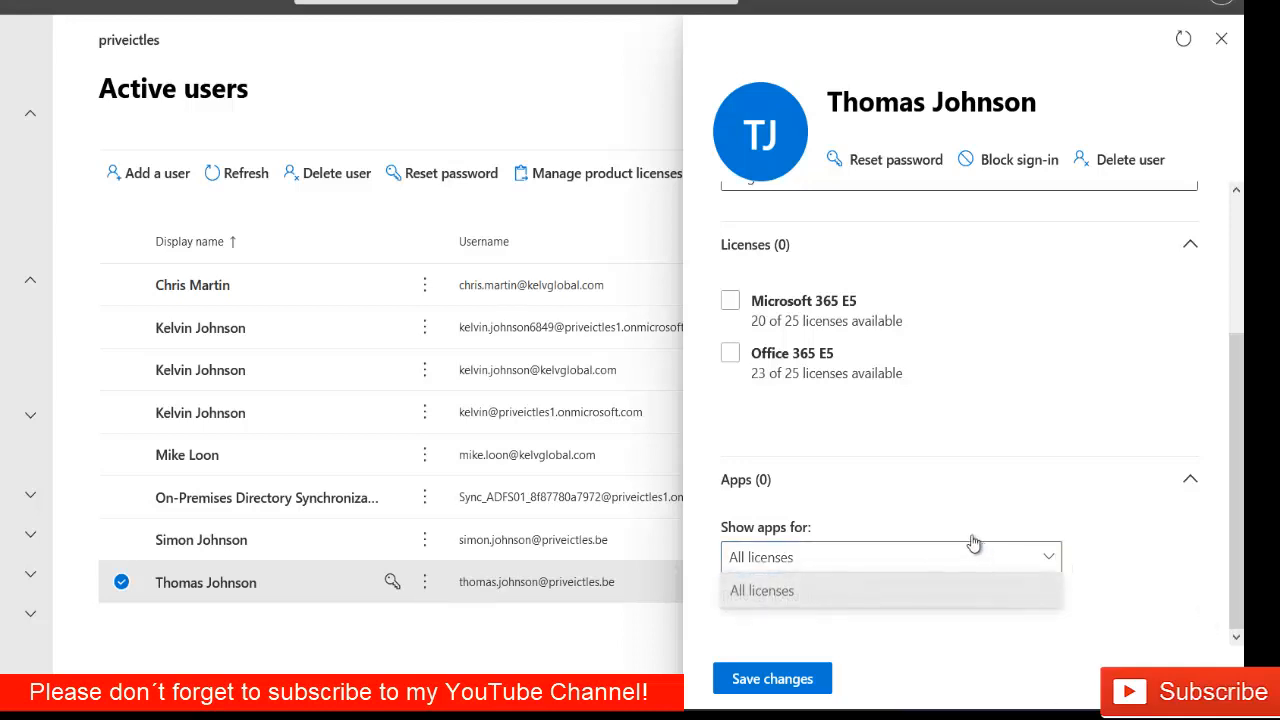
mouse_move(1178, 564)
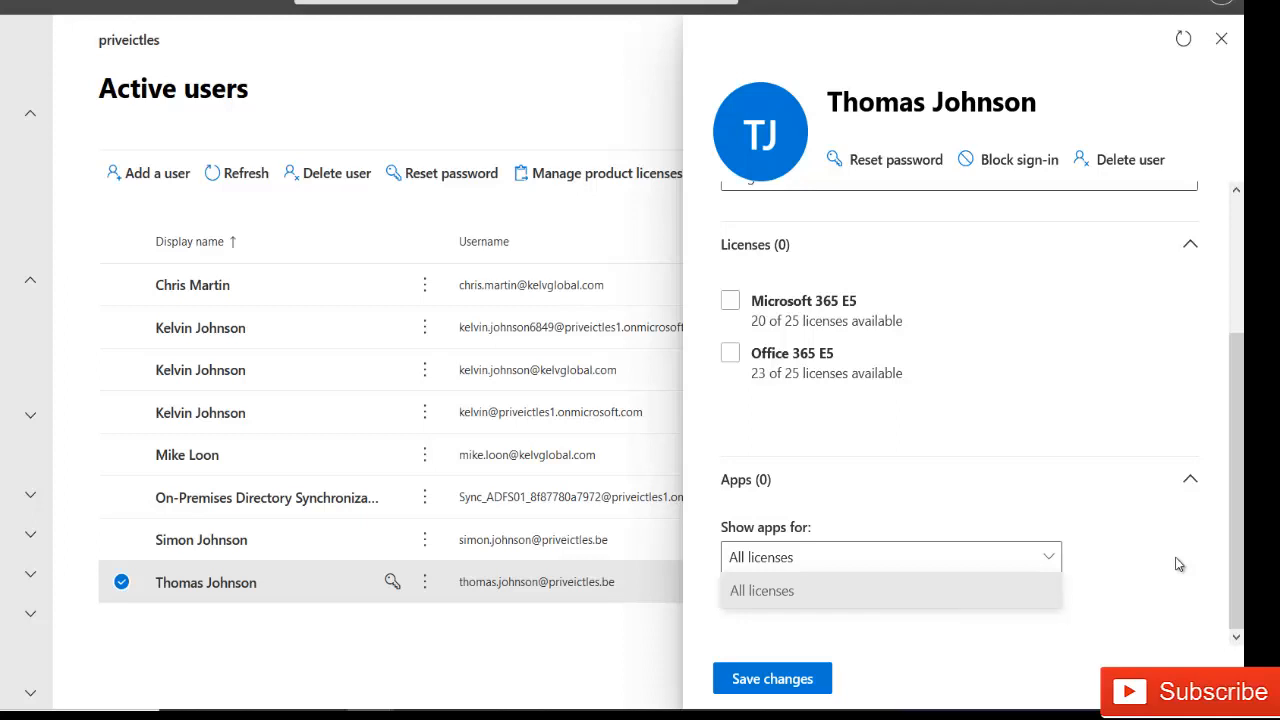
mouse_move(1016, 400)
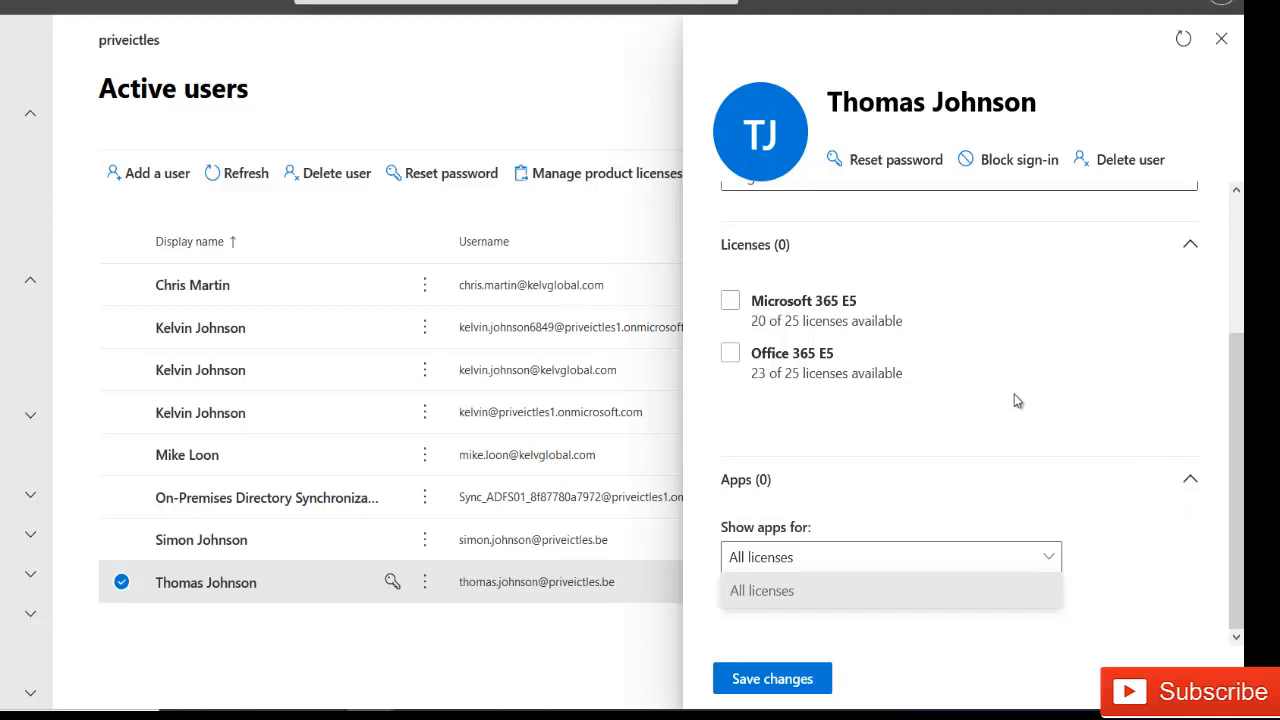
mouse_move(850, 356)
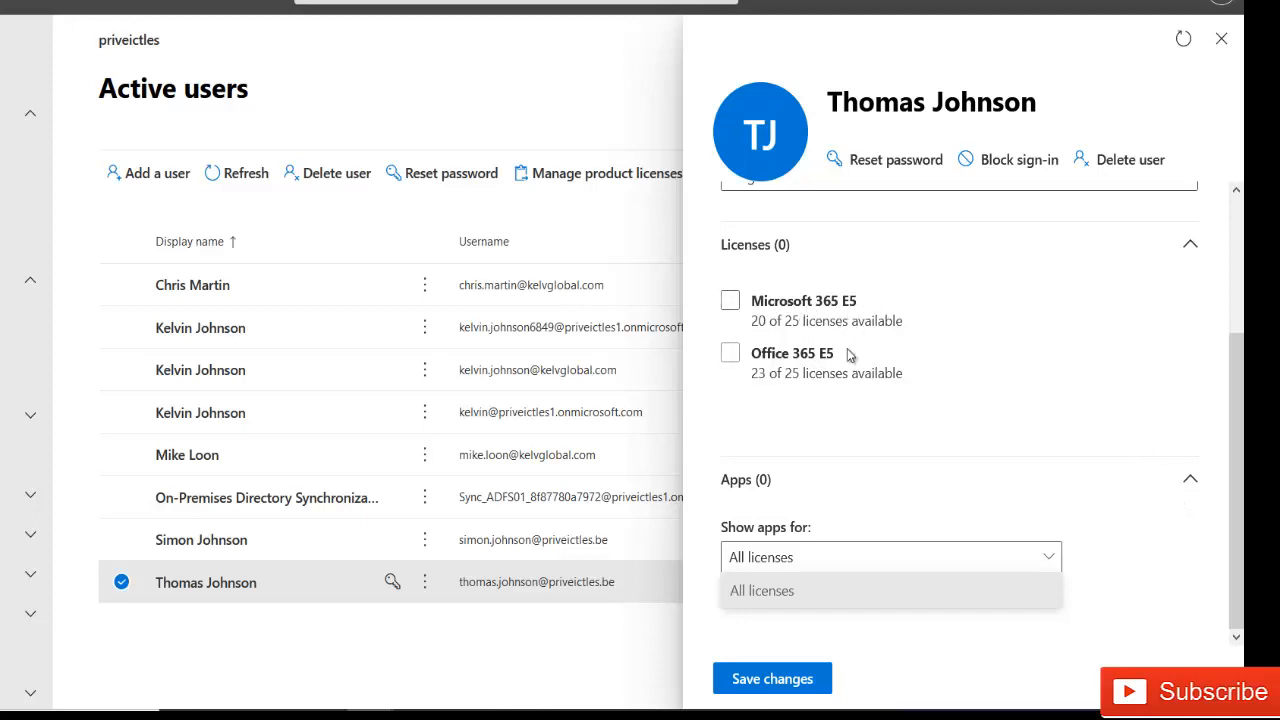
mouse_move(780, 376)
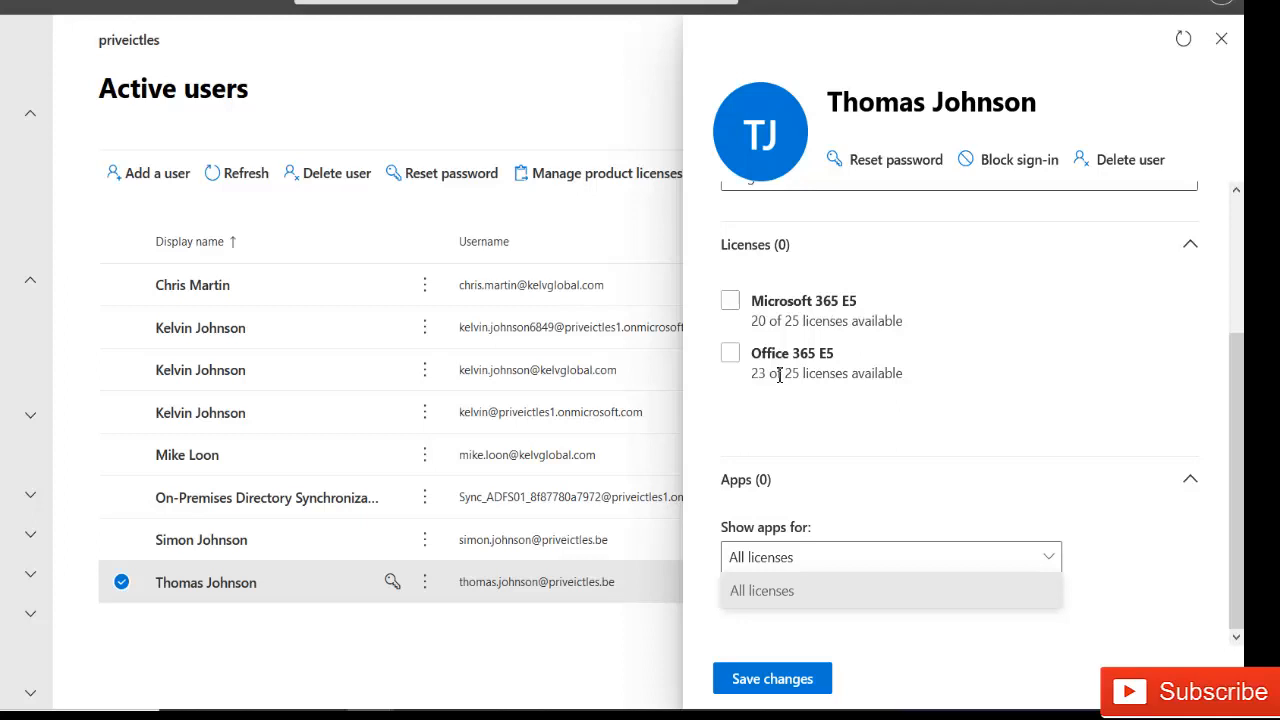
left_click(730, 352)
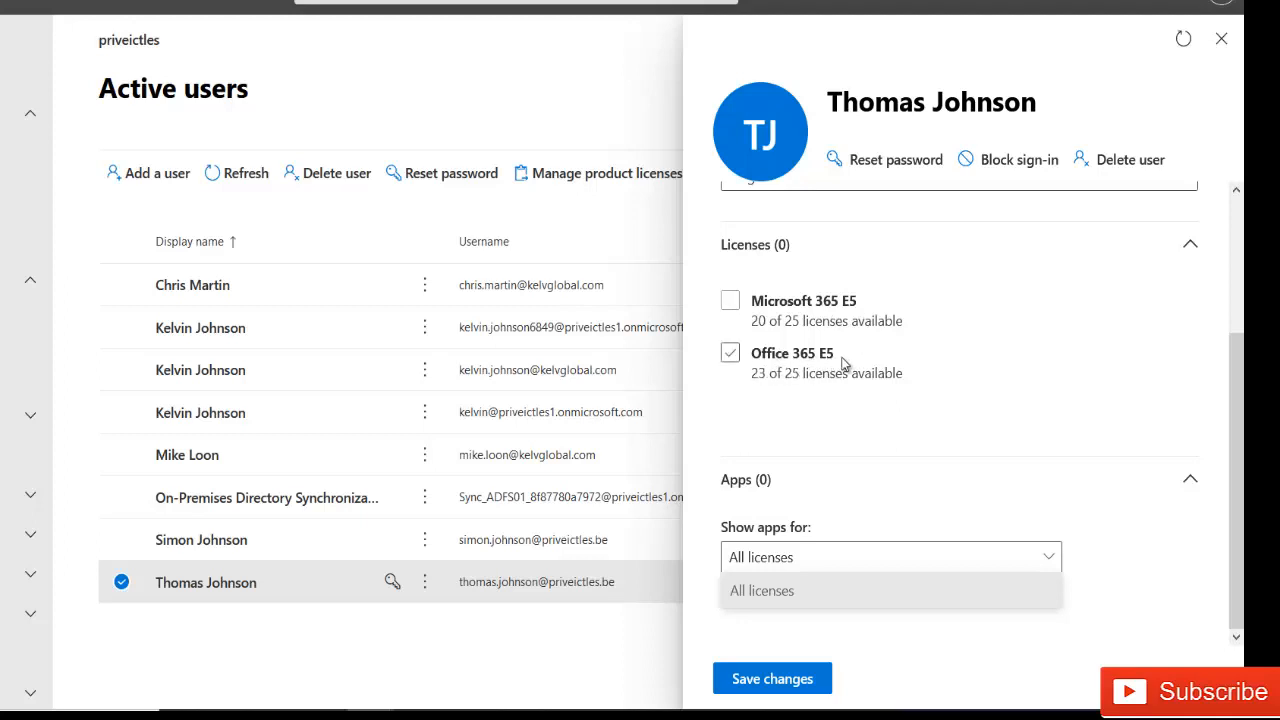
left_click(730, 300)
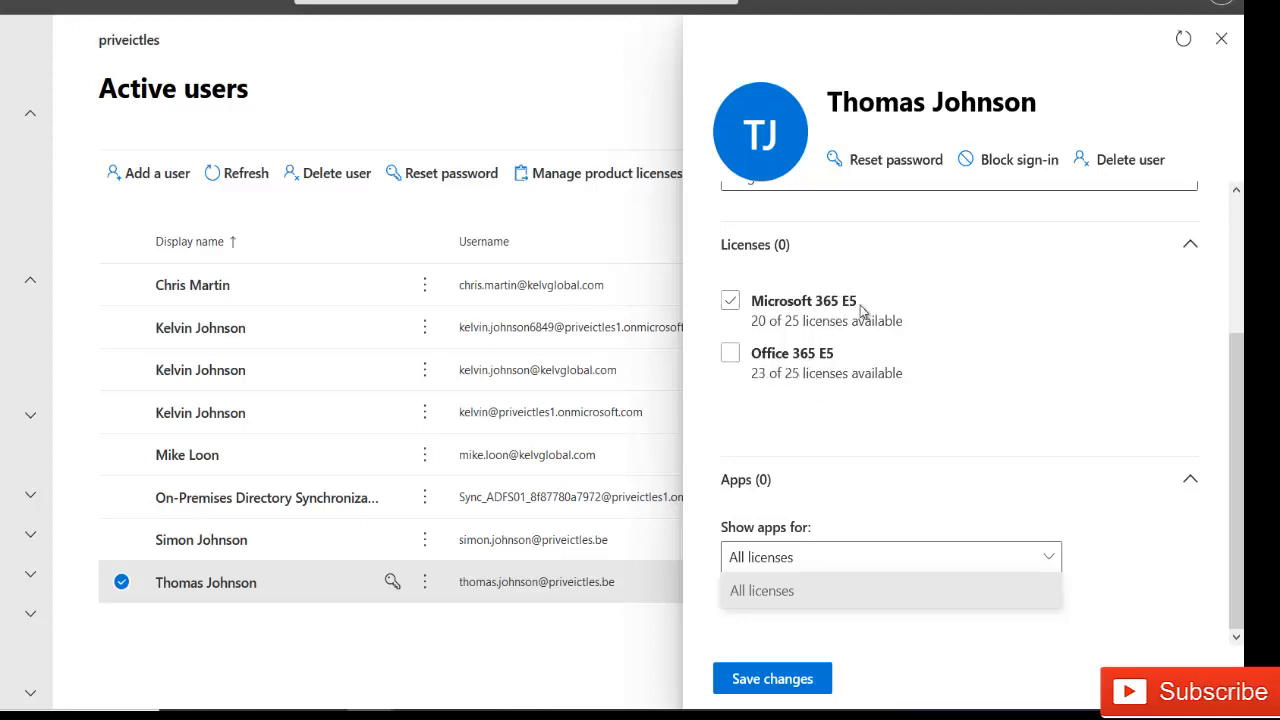
mouse_move(820, 304)
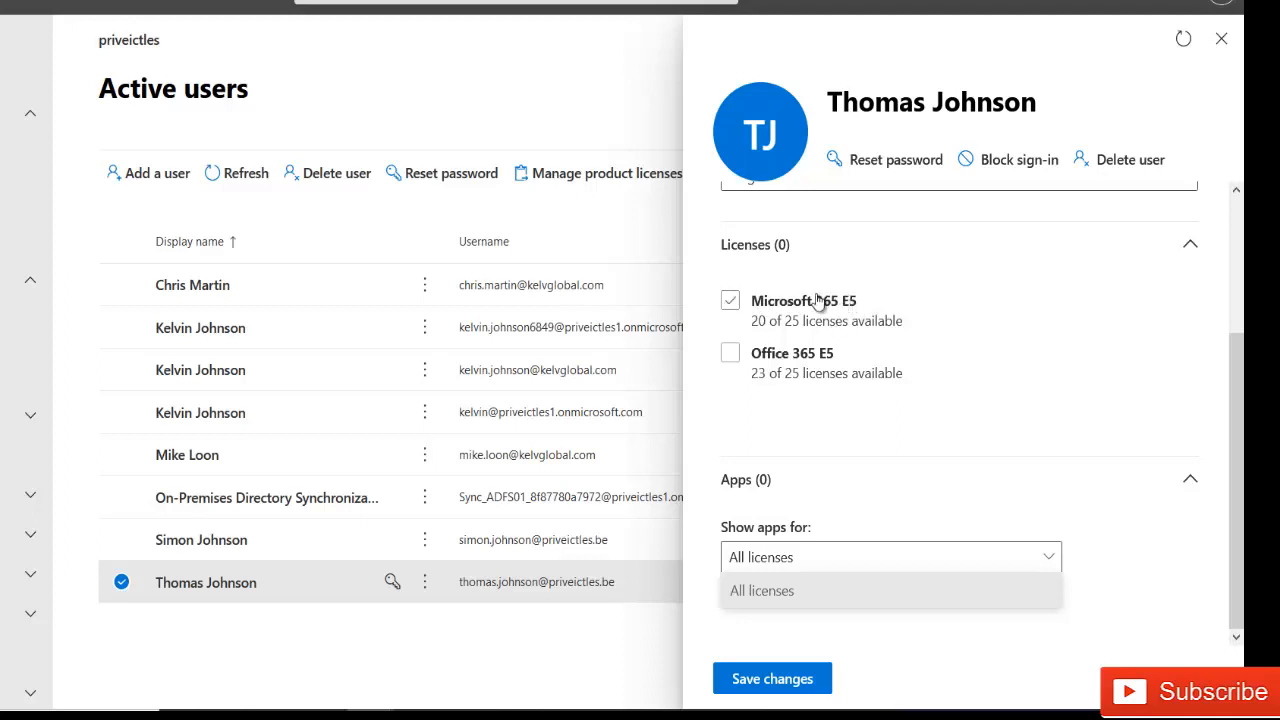
left_click(730, 300)
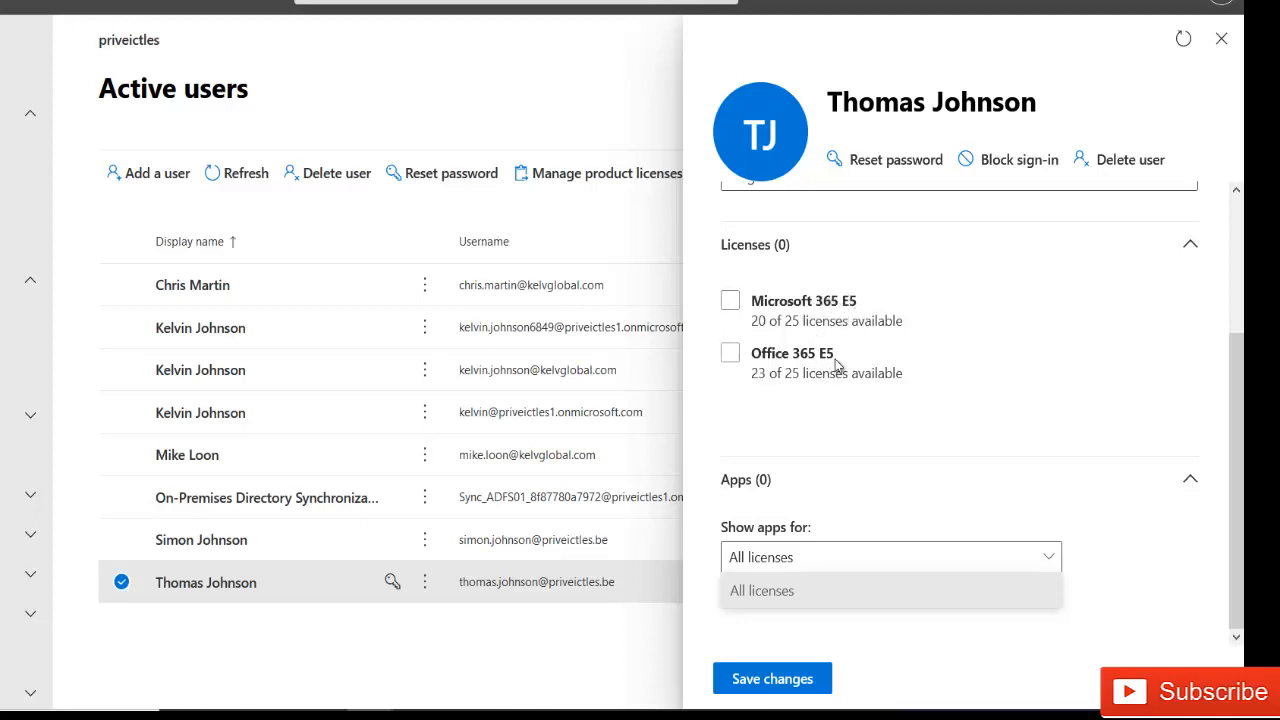
mouse_move(848, 410)
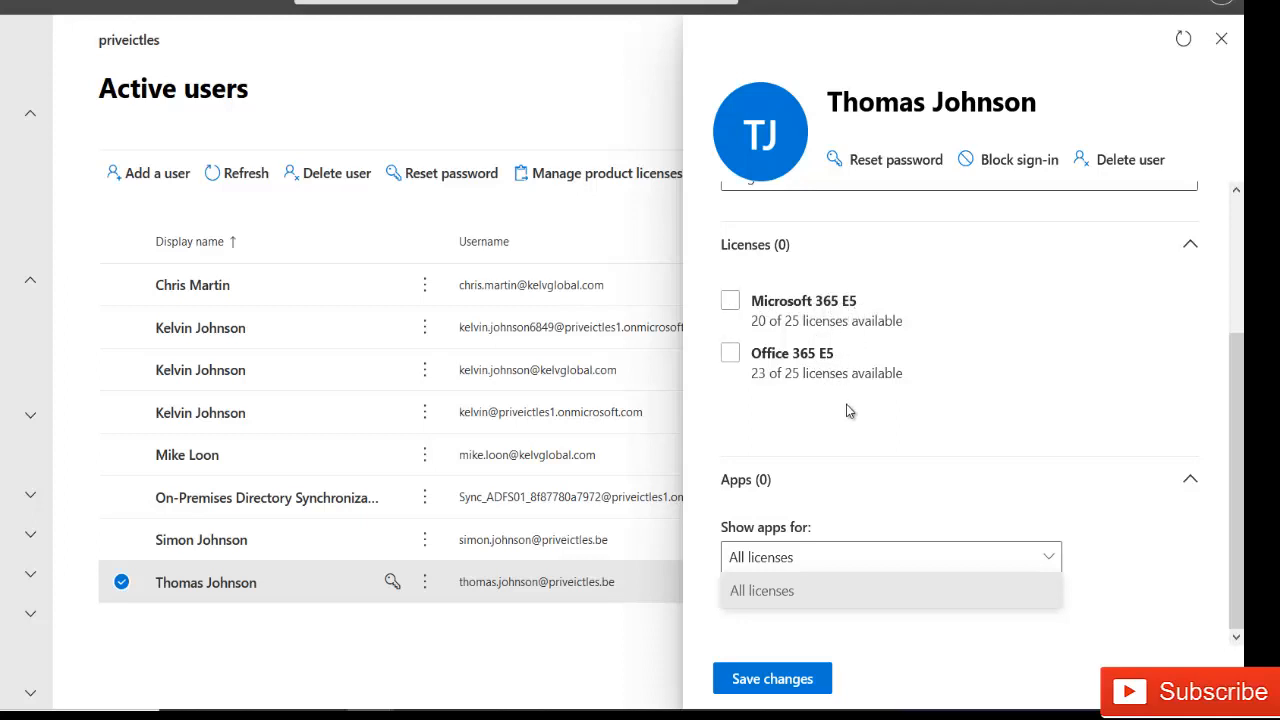
mouse_move(844, 344)
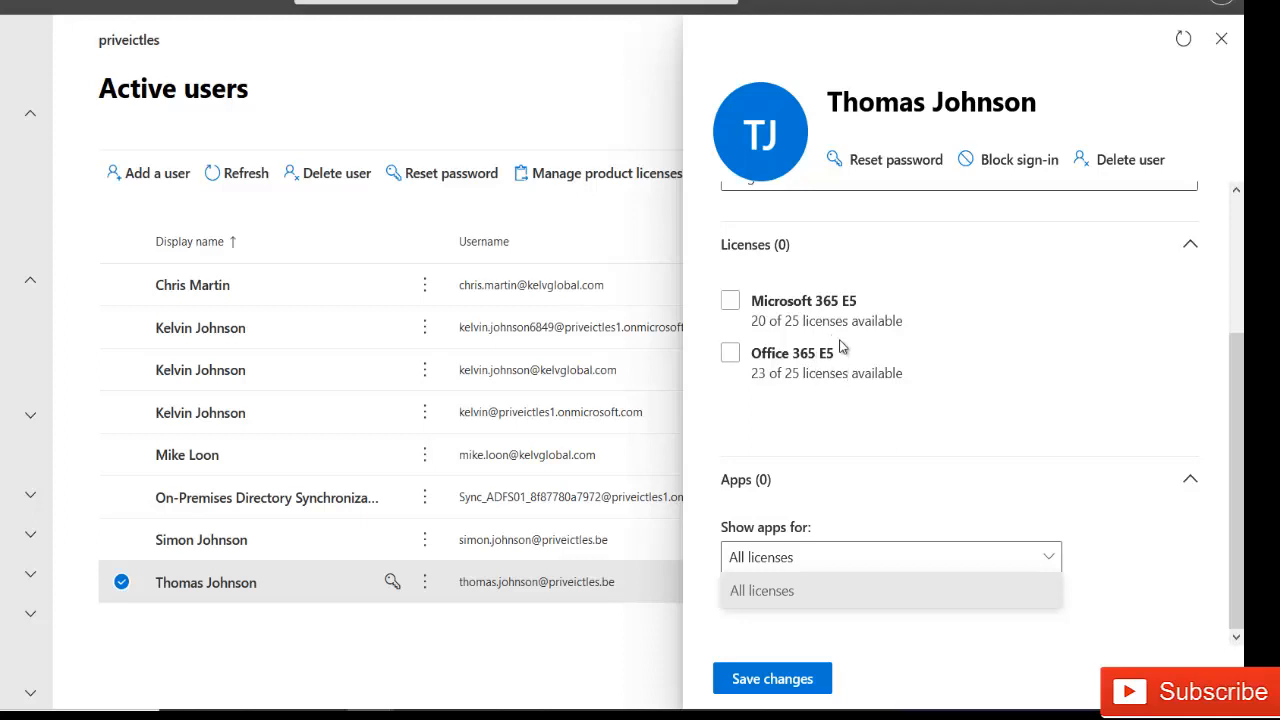
left_click(730, 352)
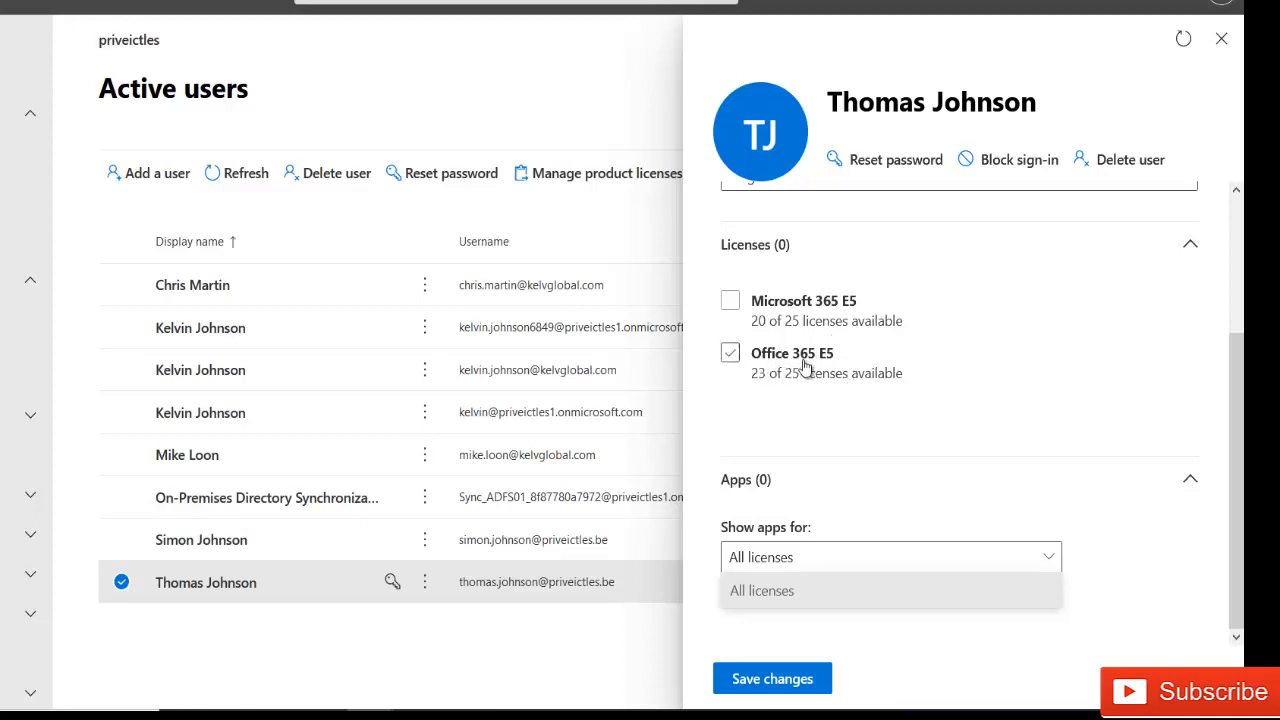
left_click(730, 352)
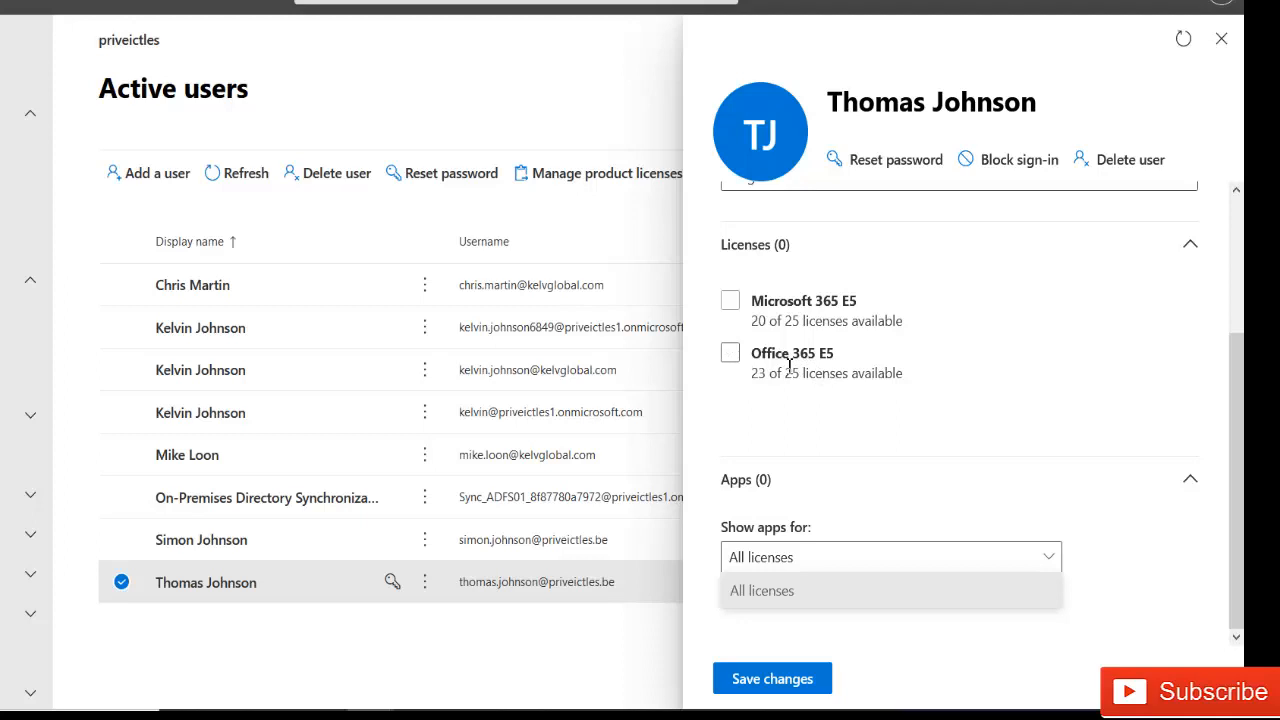
left_click(730, 352)
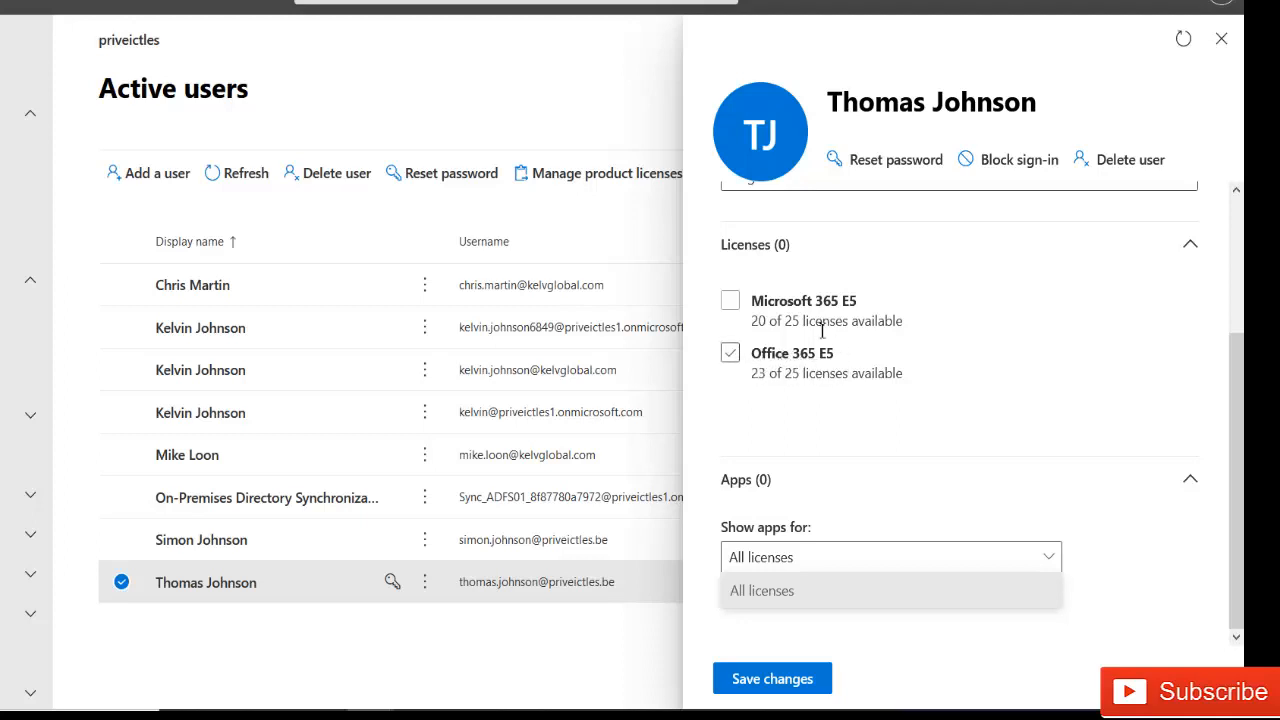
left_click(730, 300)
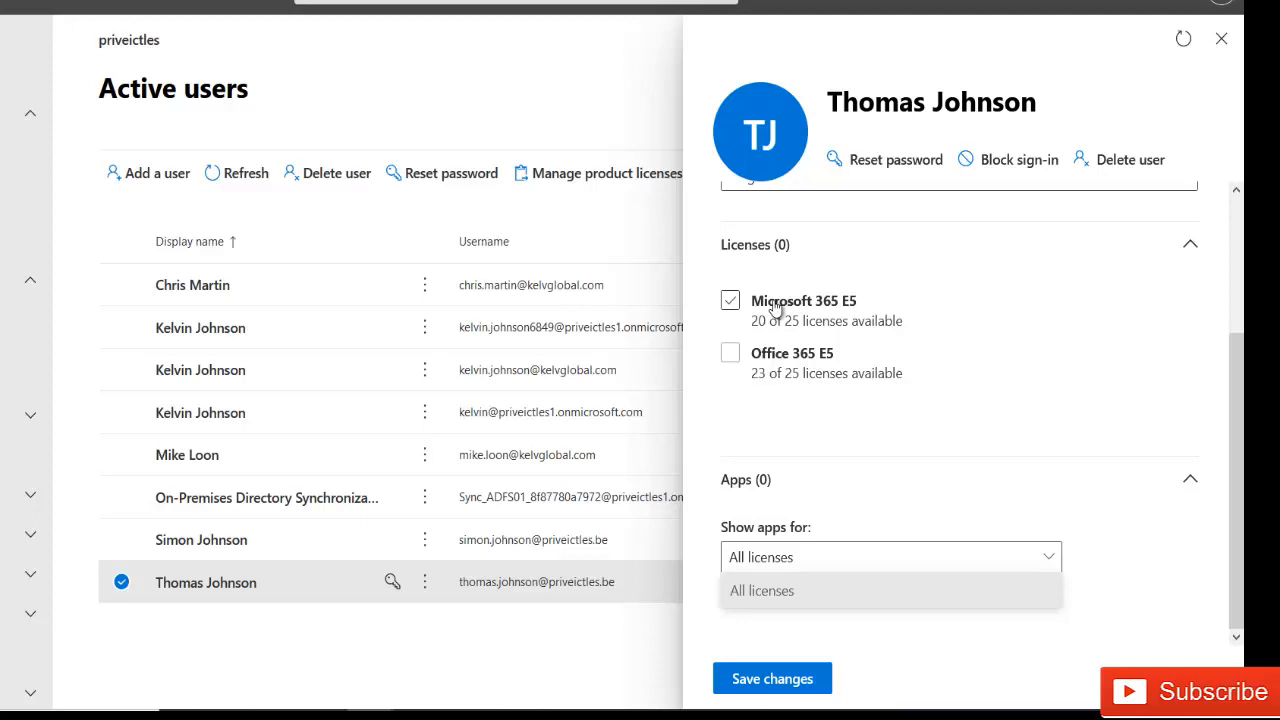
- Assign the Microsoft 365 E5 license and review its 68 apps, all left enabled
left_click(730, 300)
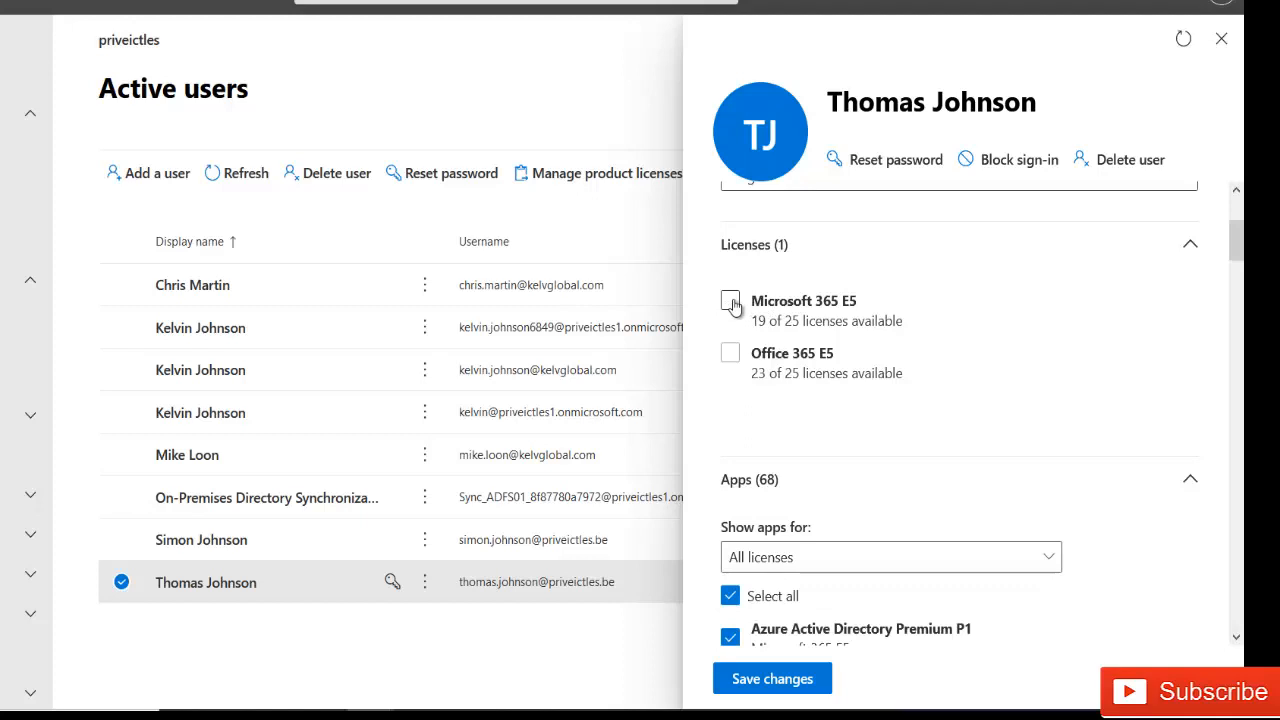
left_click(730, 300)
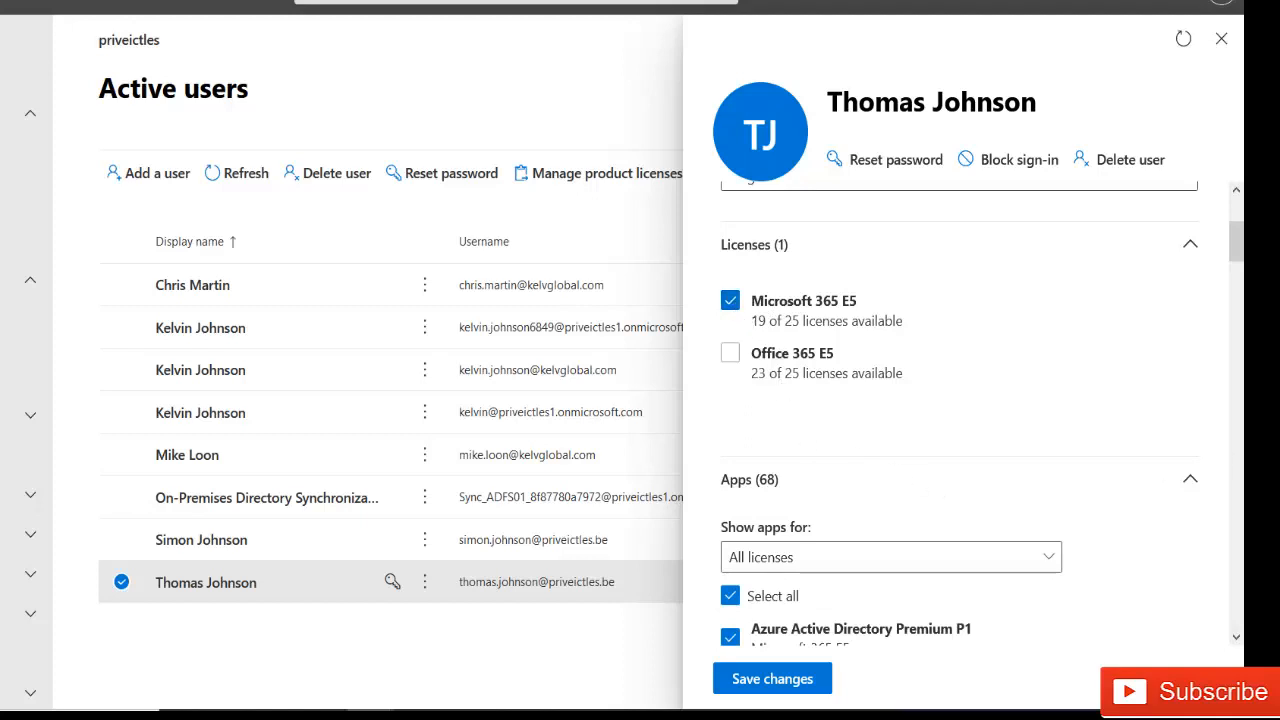
scroll("down", 3)
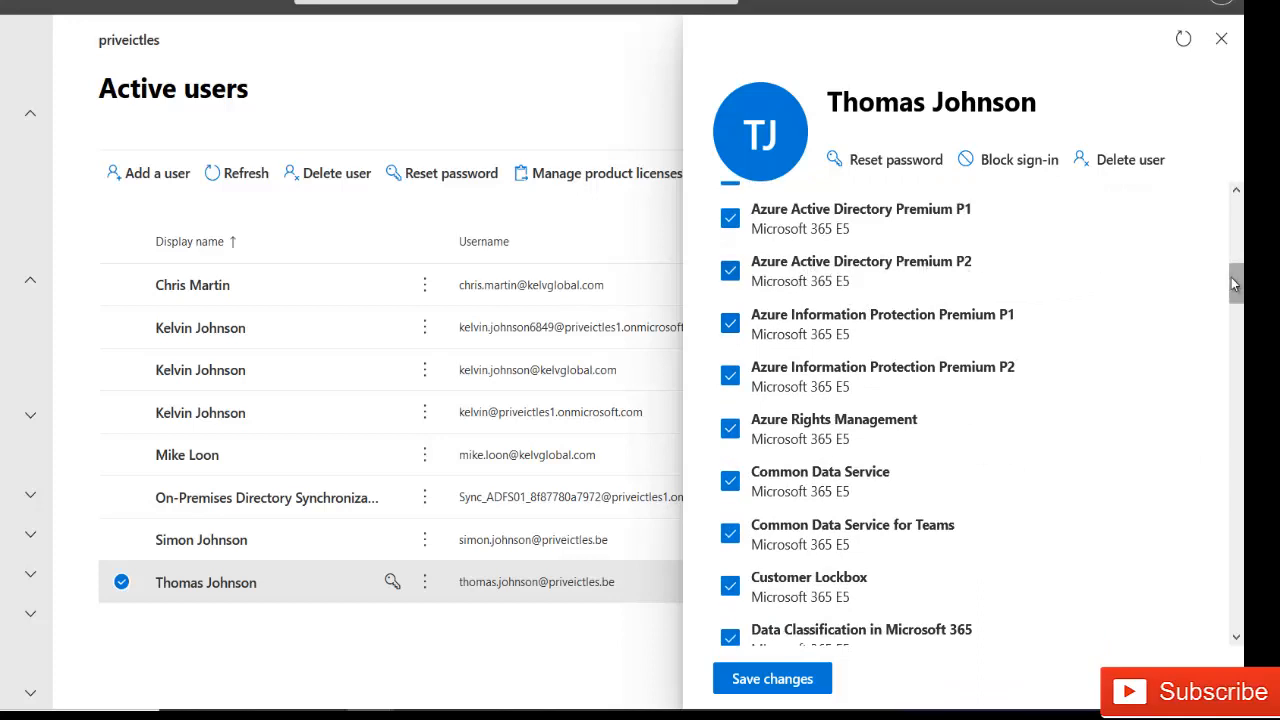
scroll("down", 3)
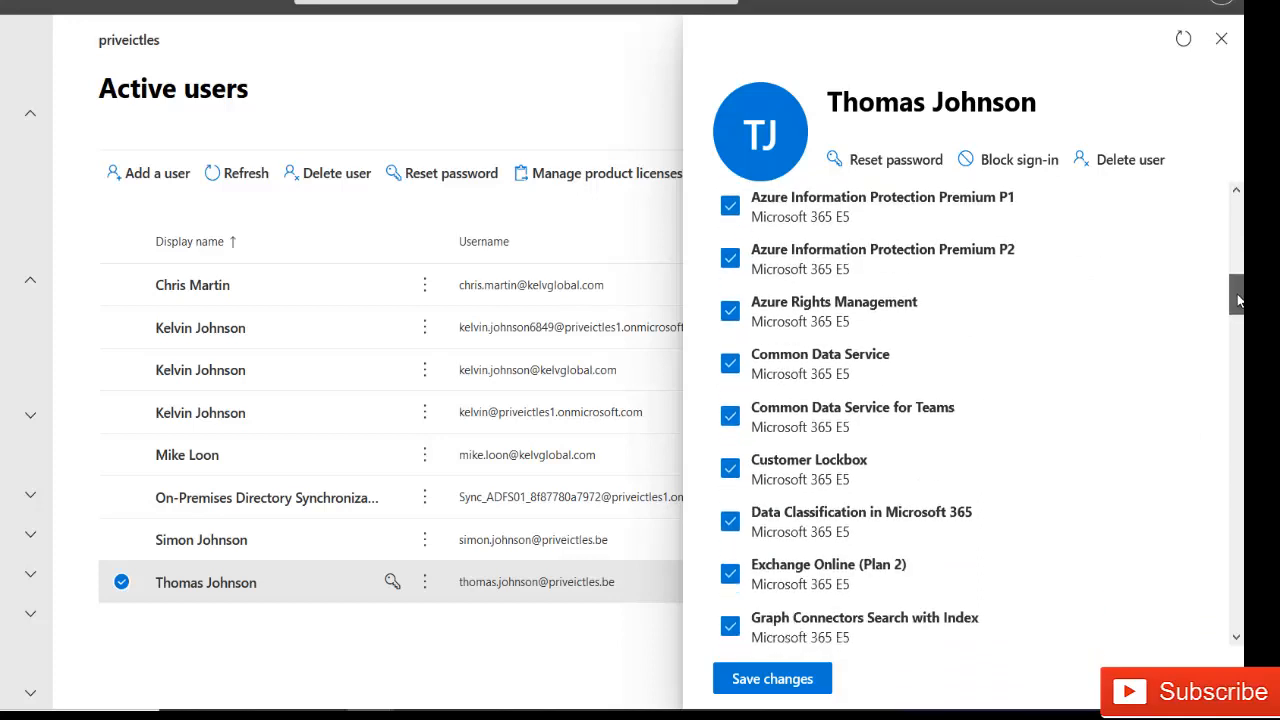
scroll("down", 3)
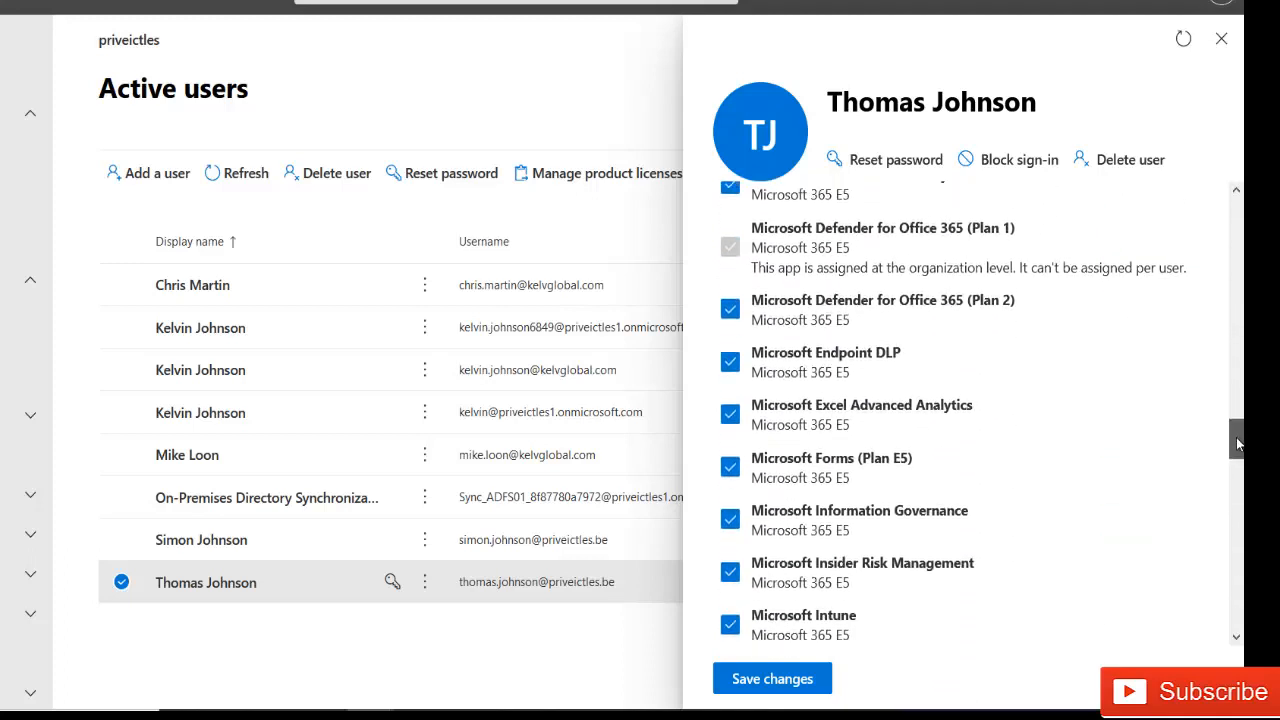
scroll("down", 3)
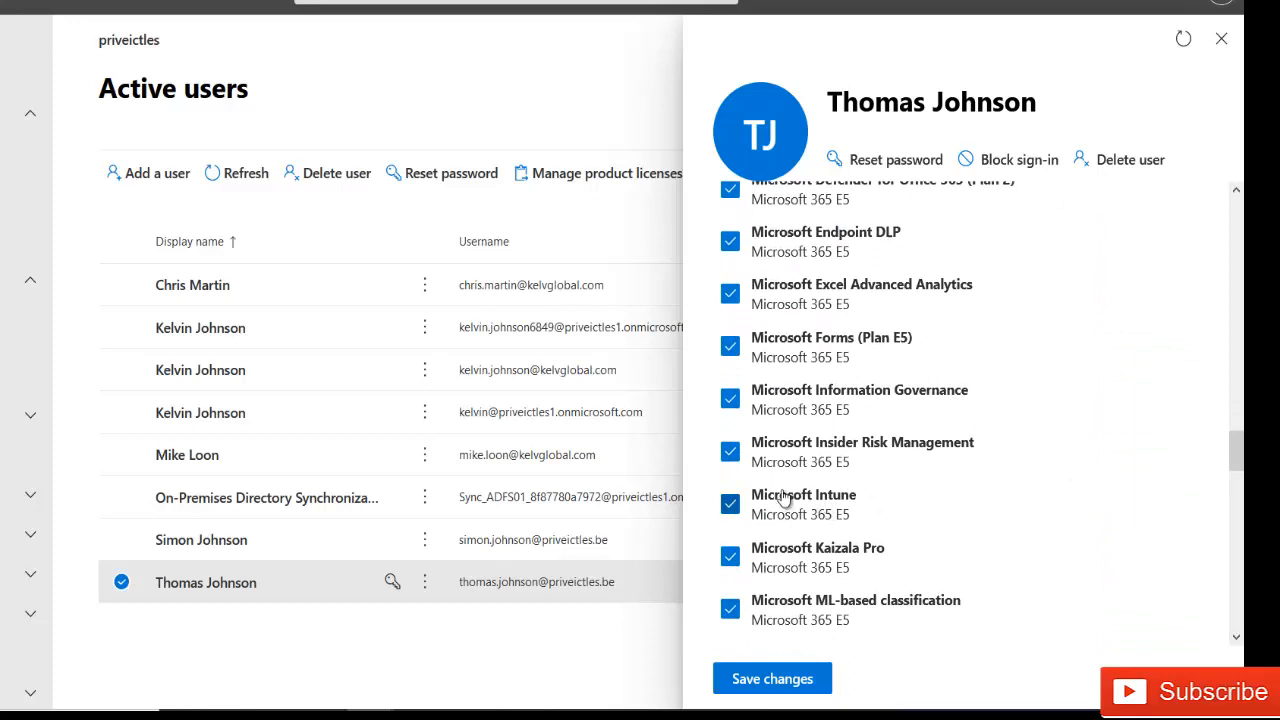
mouse_move(928, 540)
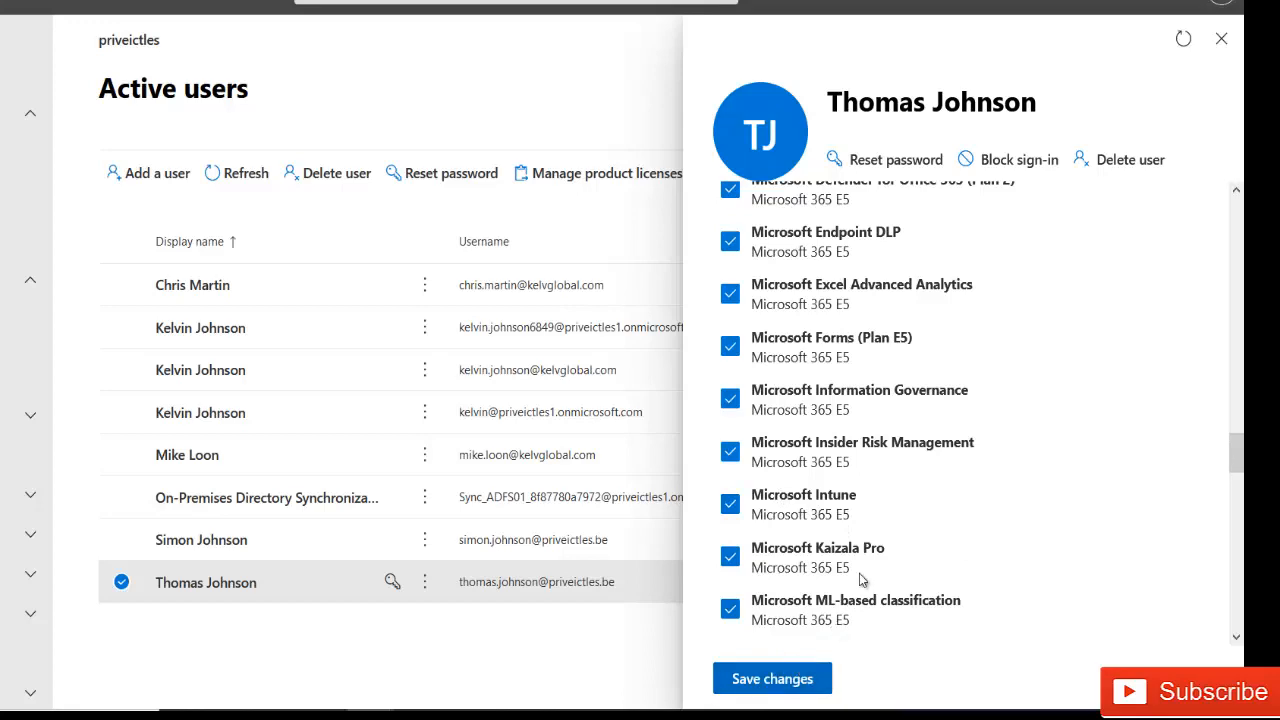
mouse_move(1236, 450)
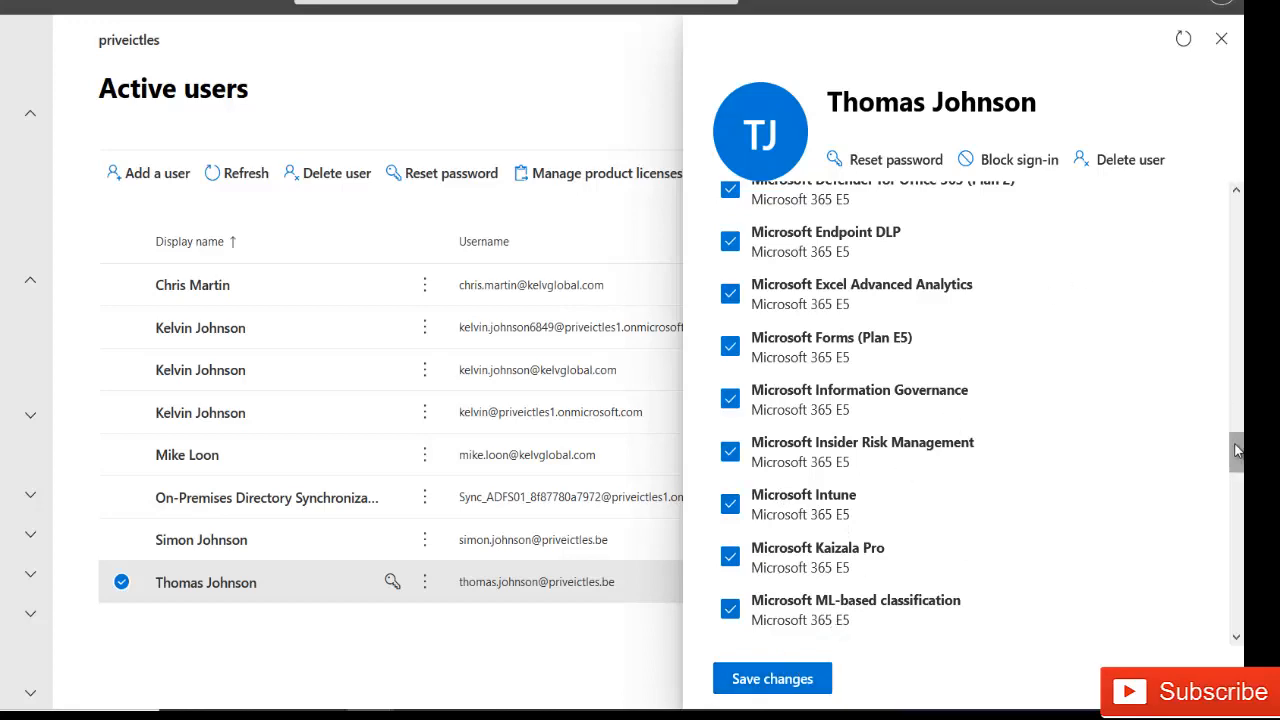
left_click(772, 678)
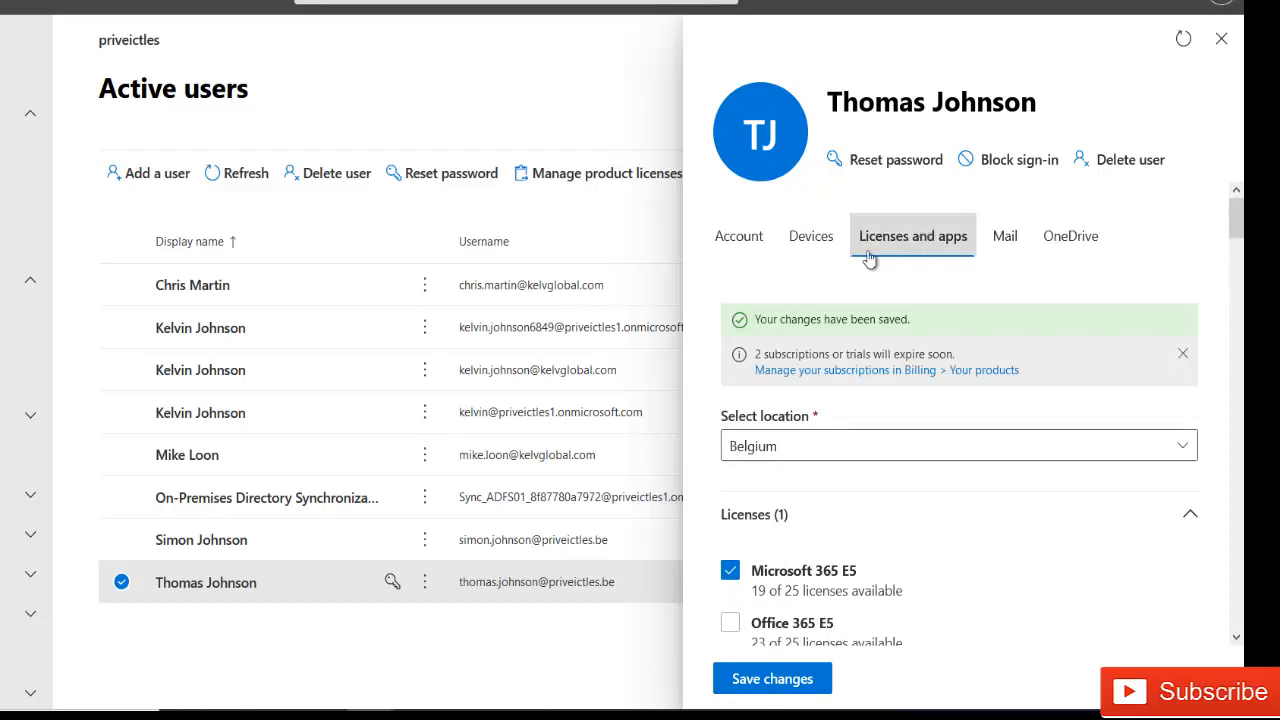
mouse_move(950, 328)
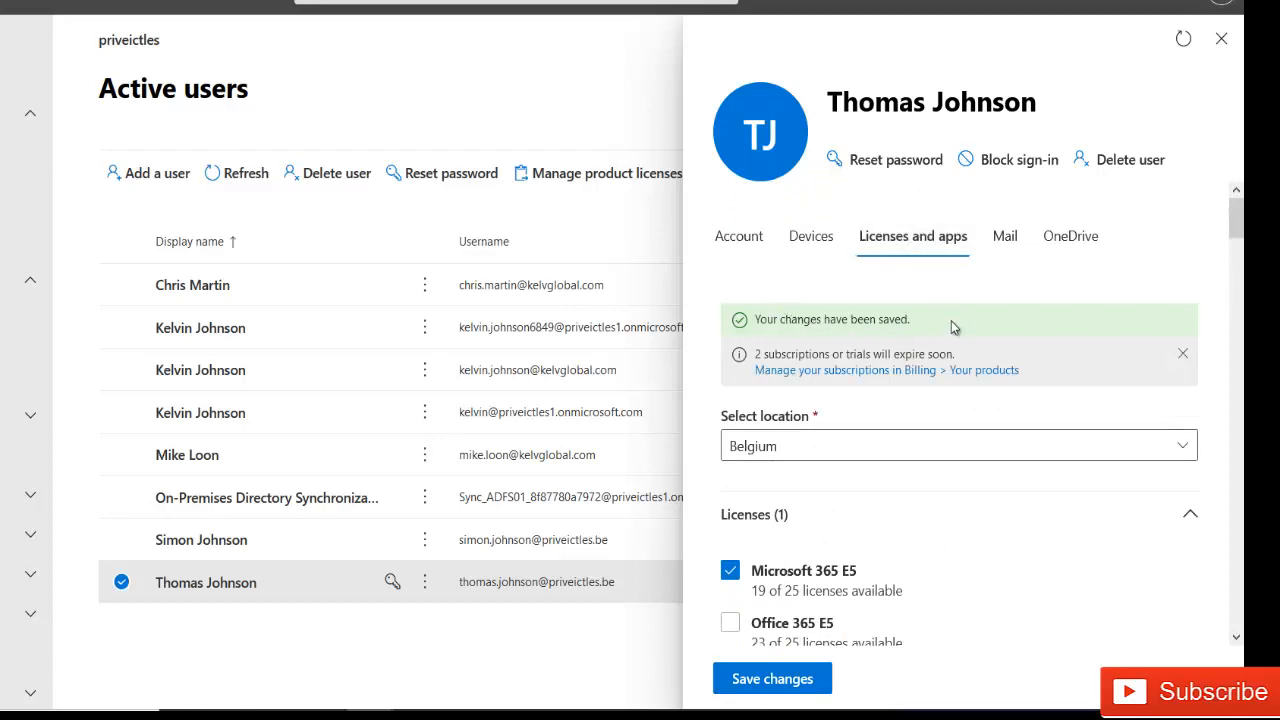
mouse_move(1220, 40)
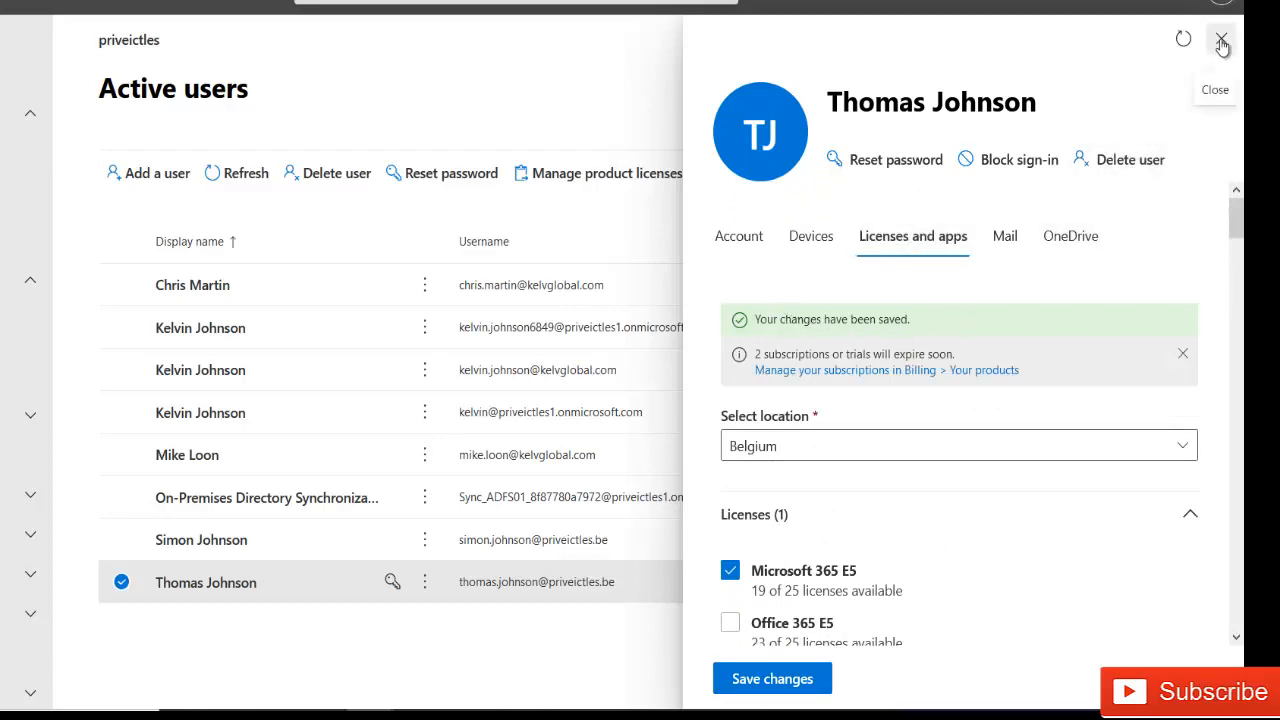
left_click(1220, 40)
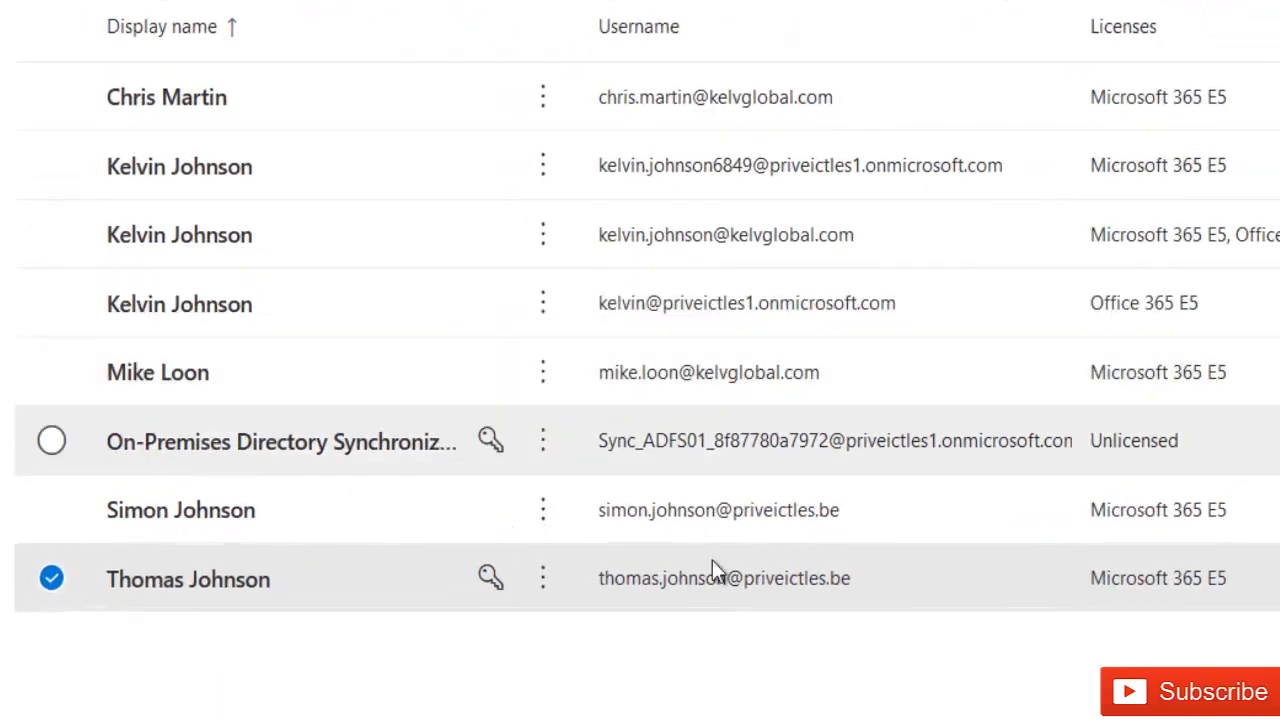